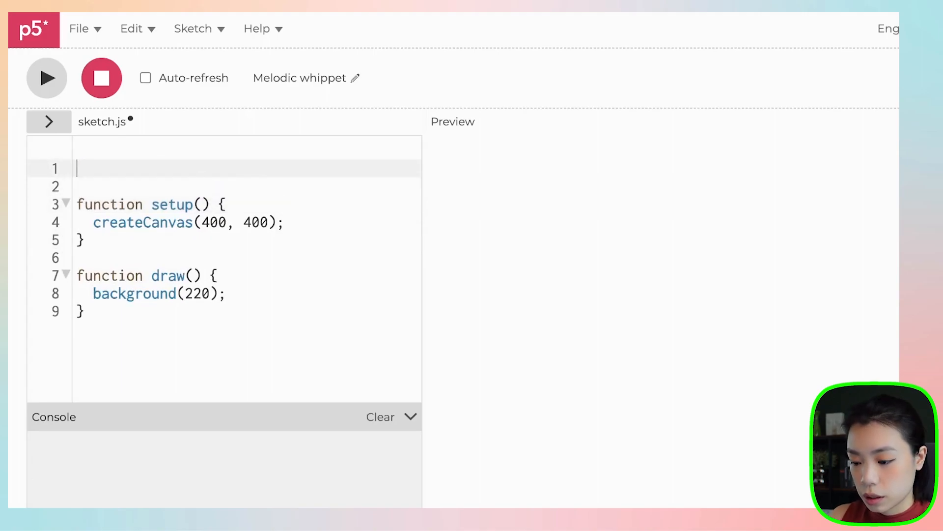
Declare the globals cols, rows and size = 20
type("let cols; let")
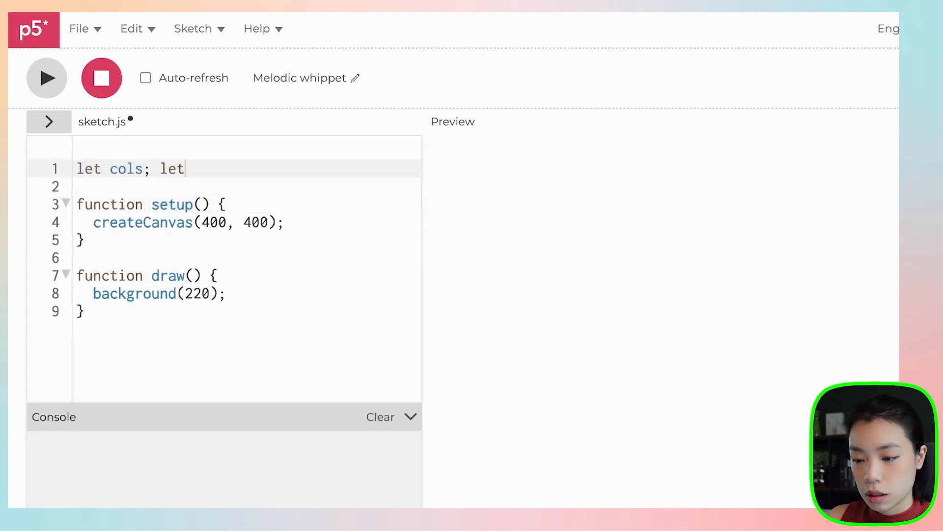
type("rows;")
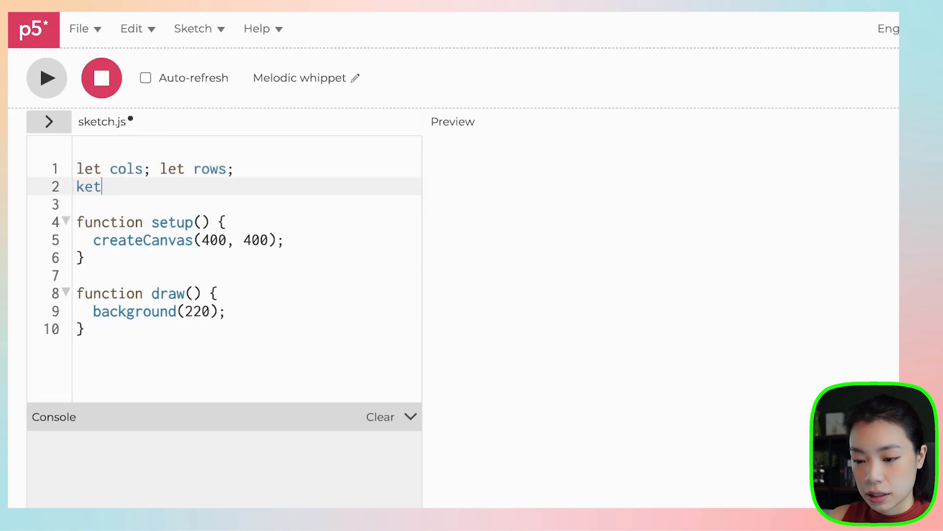
type("let siz")
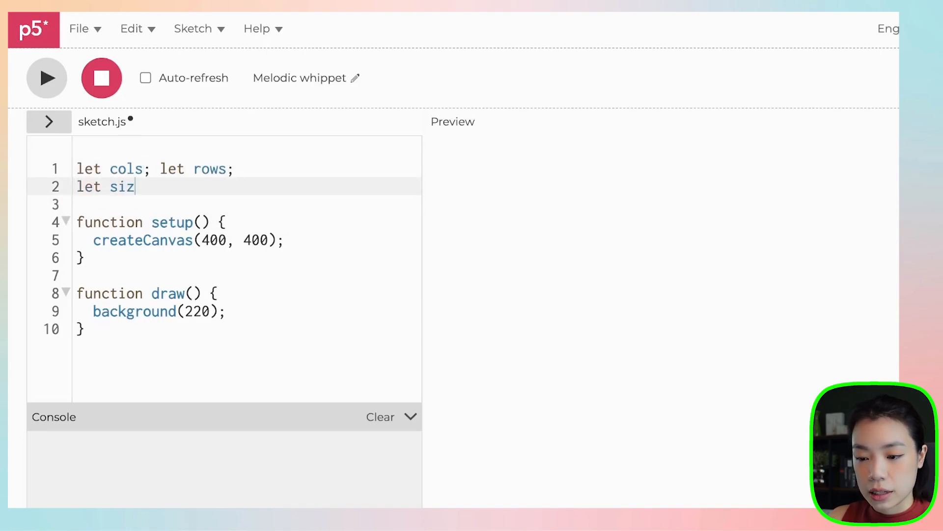
type("e = 20;")
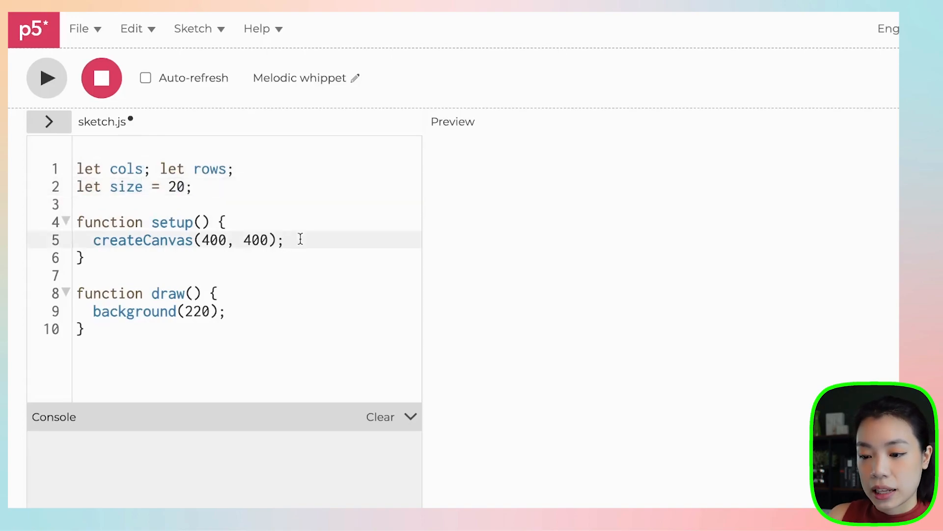
In setup, compute cols = width/size and rows = height/size
key("Enter")
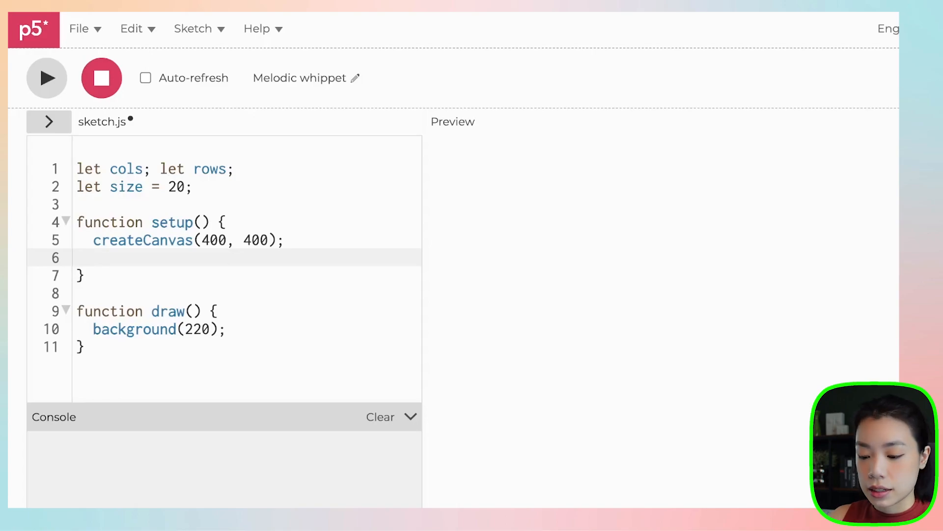
type("cols =")
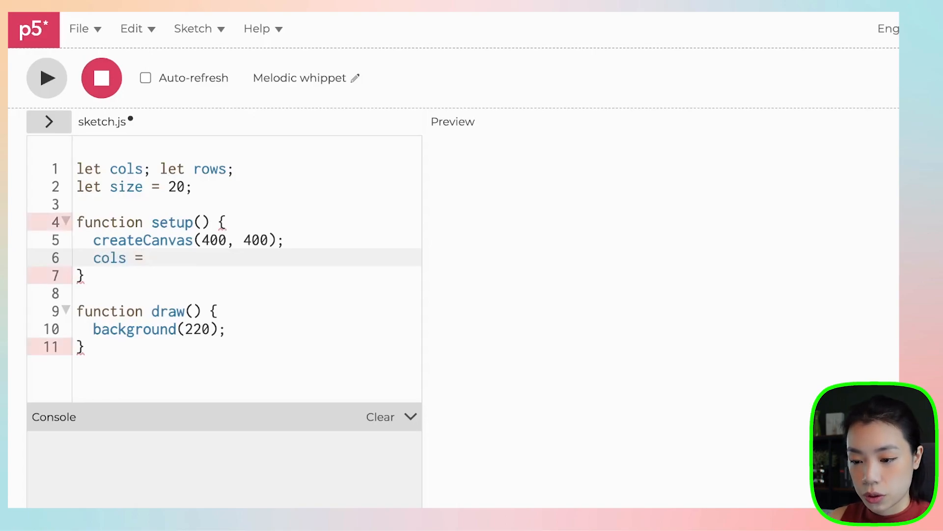
type("width")
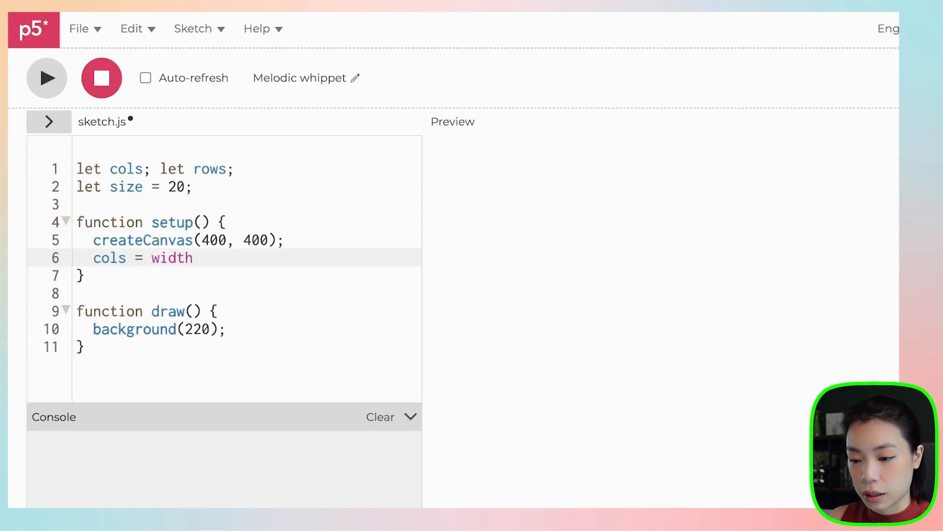
type("/size;")
type("rows = hegit")
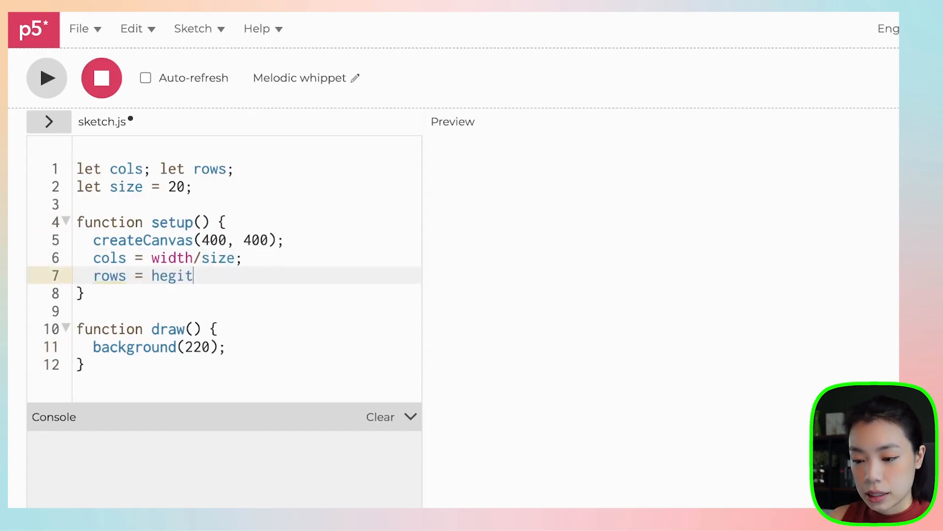
type("height/s")
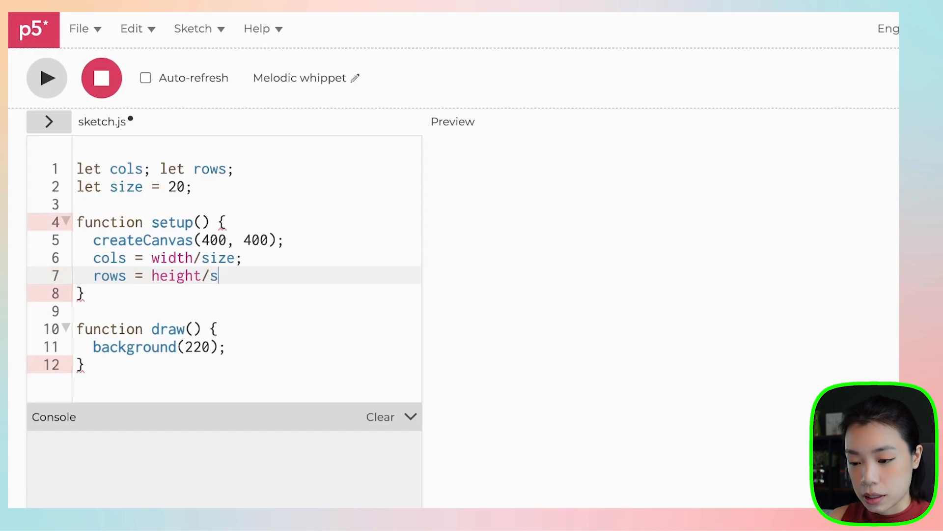
type("ize;")
type("for (let ")
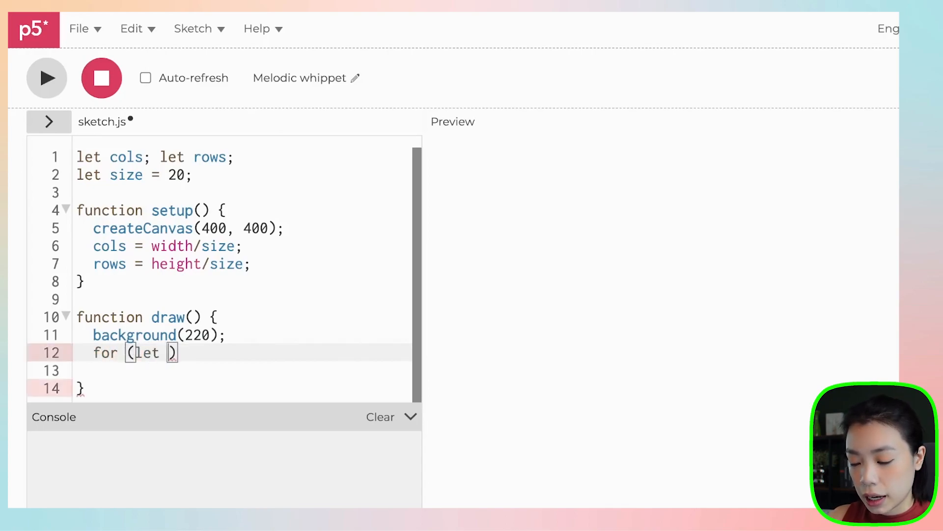
Write nested for loops in draw over i < cols and j < rows
type("i=0; i<")
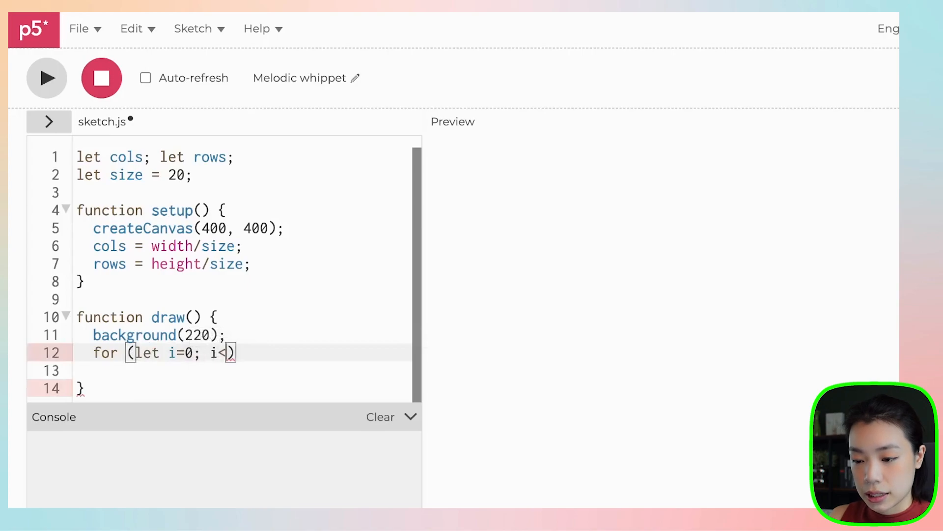
type("cols; i++")
left_click(242, 370)
type("for")
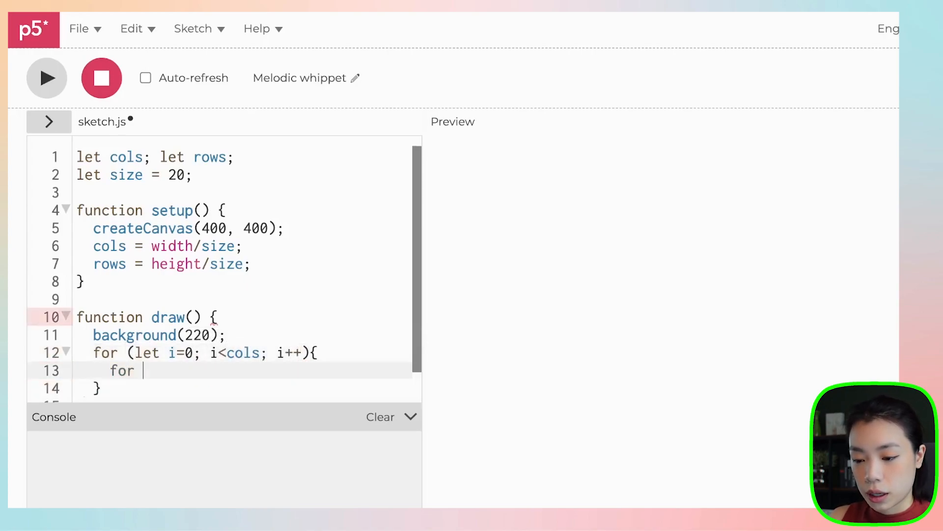
type("(let j=0;)")
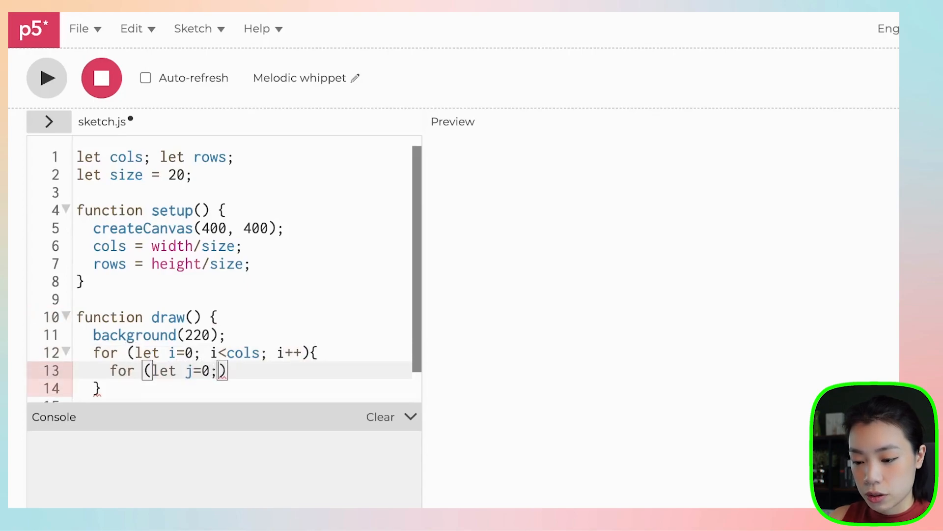
type("j<")
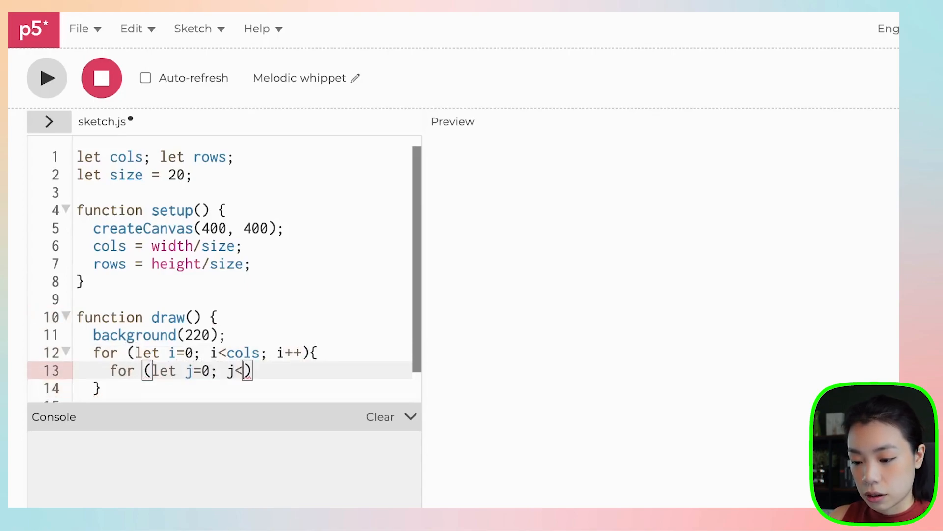
type("rows; j++")
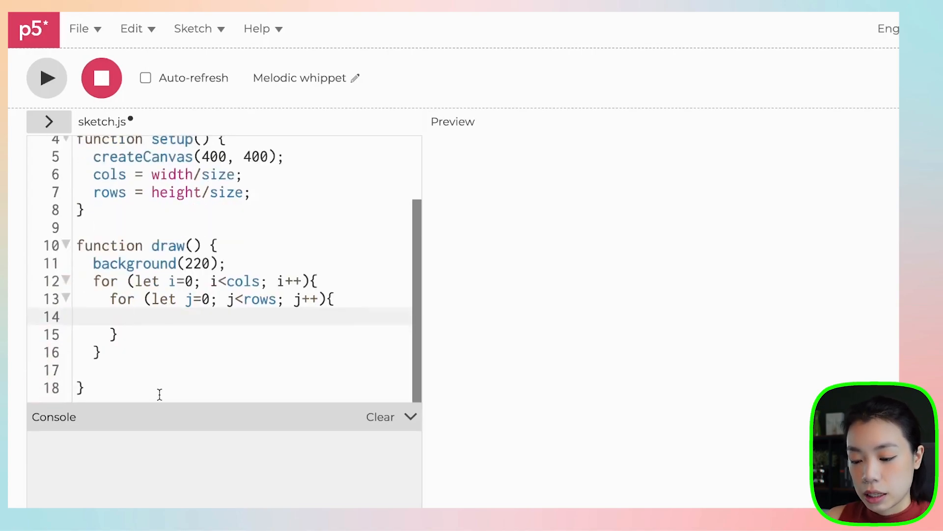
Inside the loops, call rect(i*size, j*size, size, size)
type("rect()")
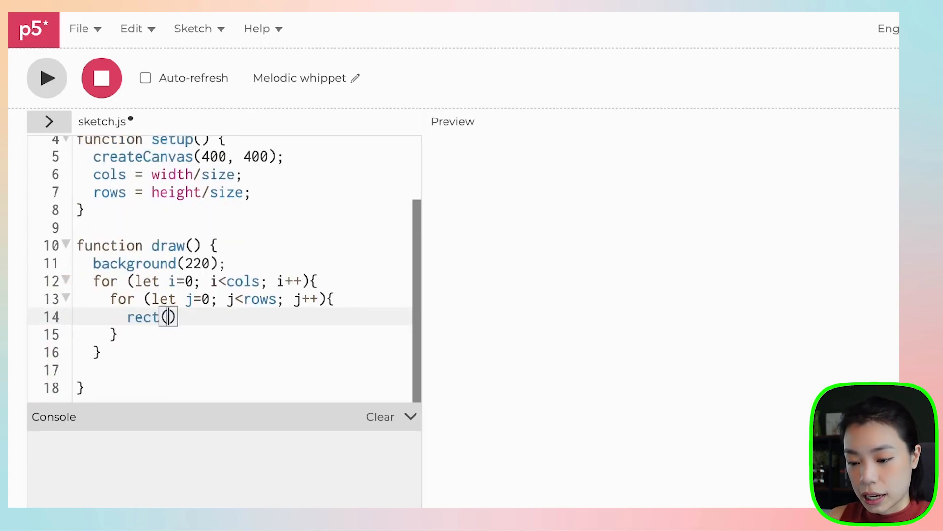
type(";")
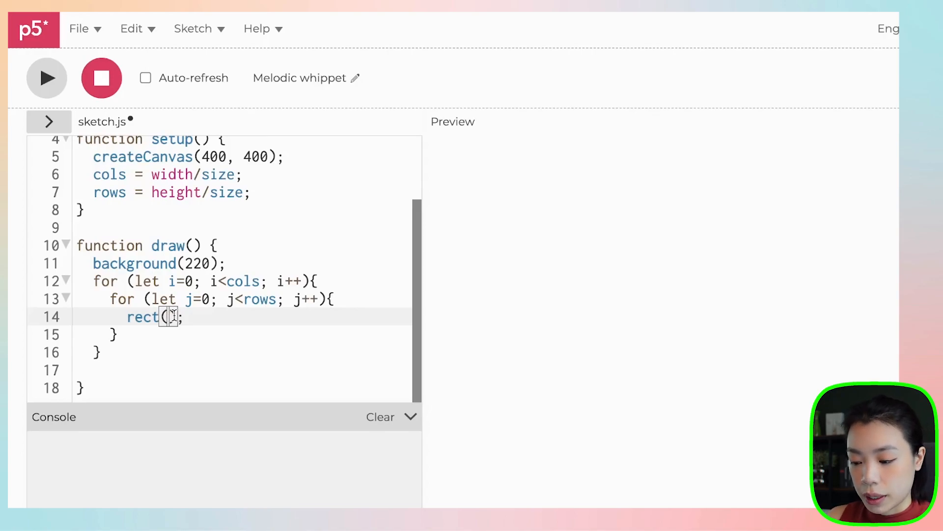
type("i*sz")
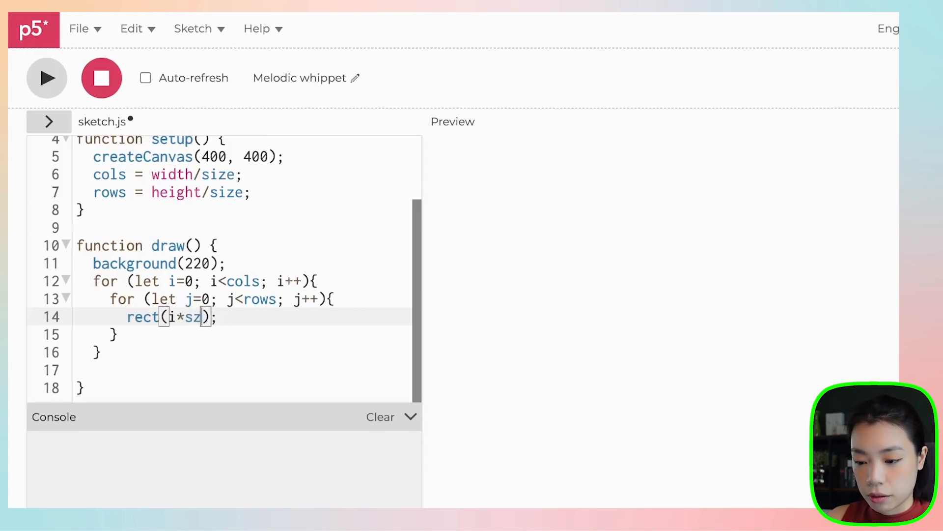
type("ize")
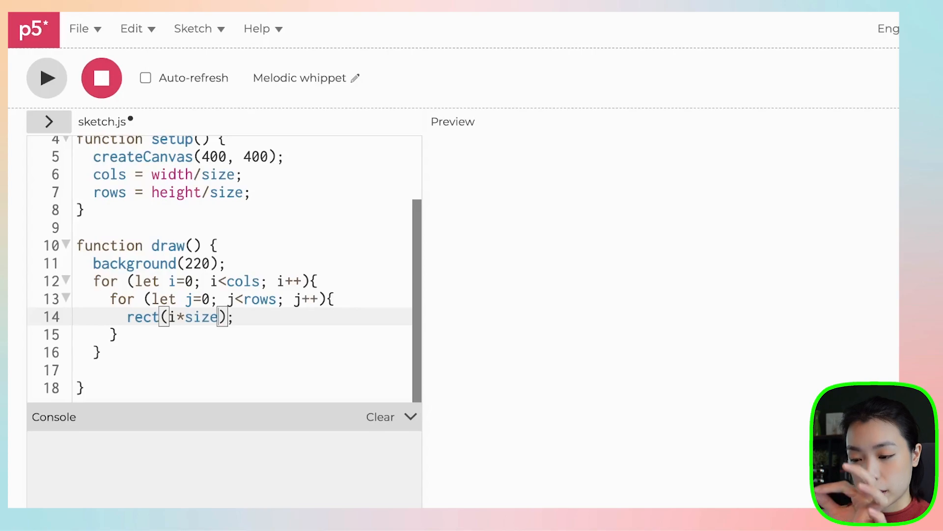
type(", k")
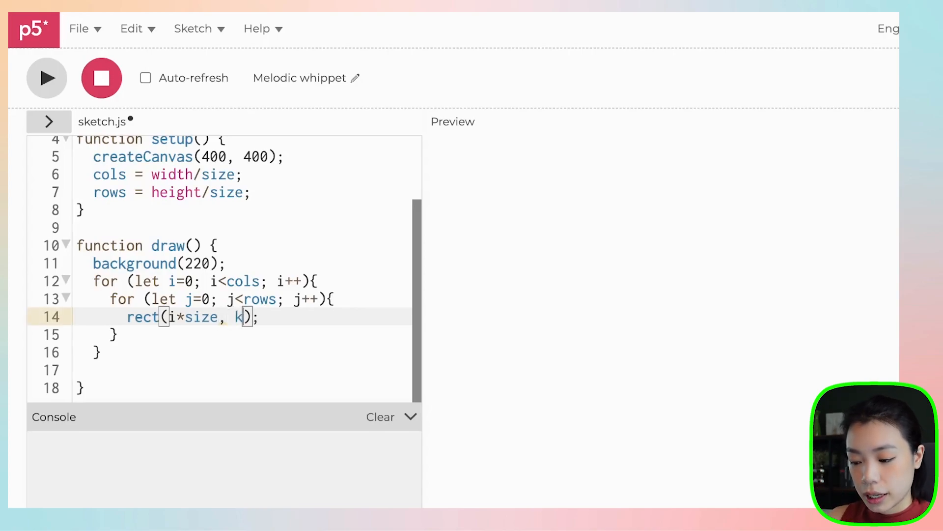
type("j*si")
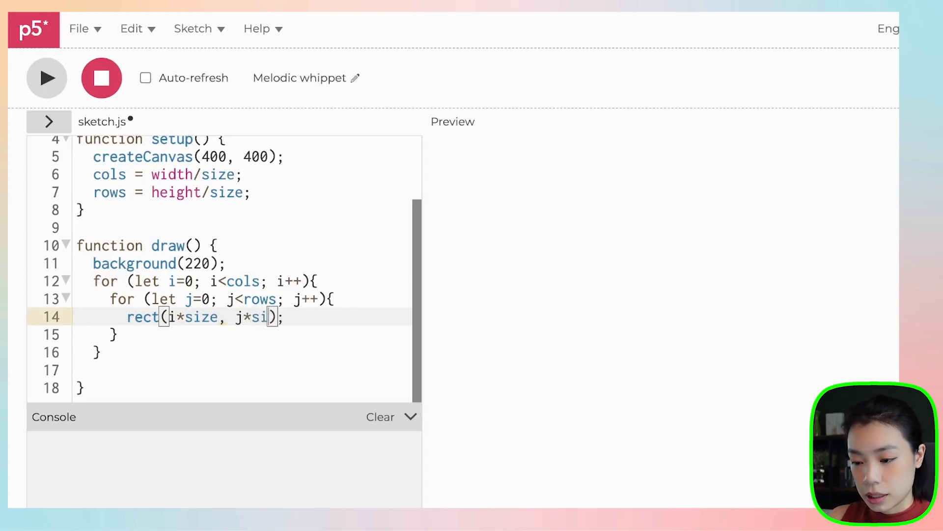
type("; size;")
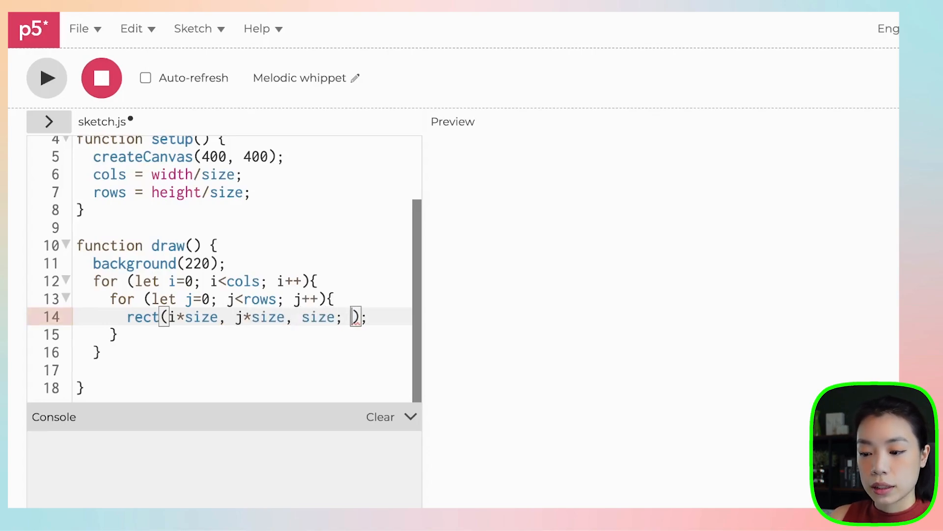
type("size")
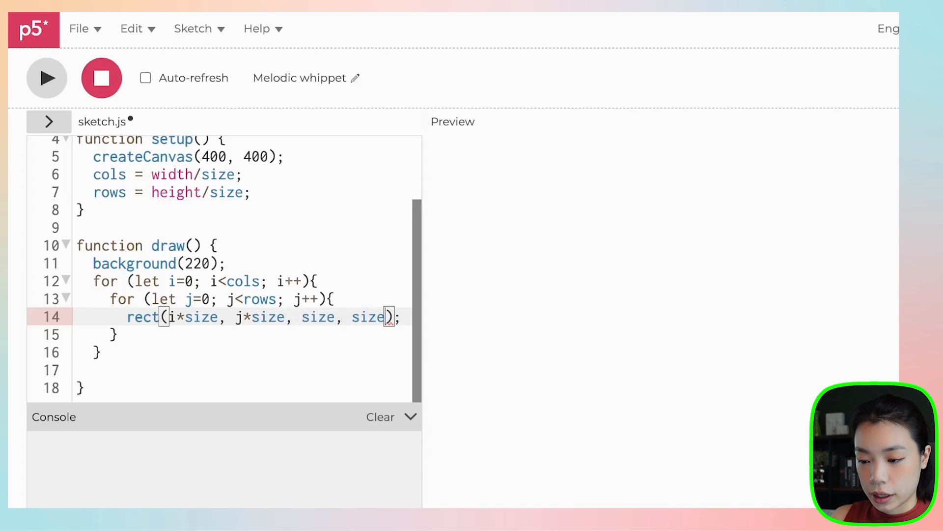
Run the sketch and view the grid of 20-pixel white squares
left_click(46, 77)
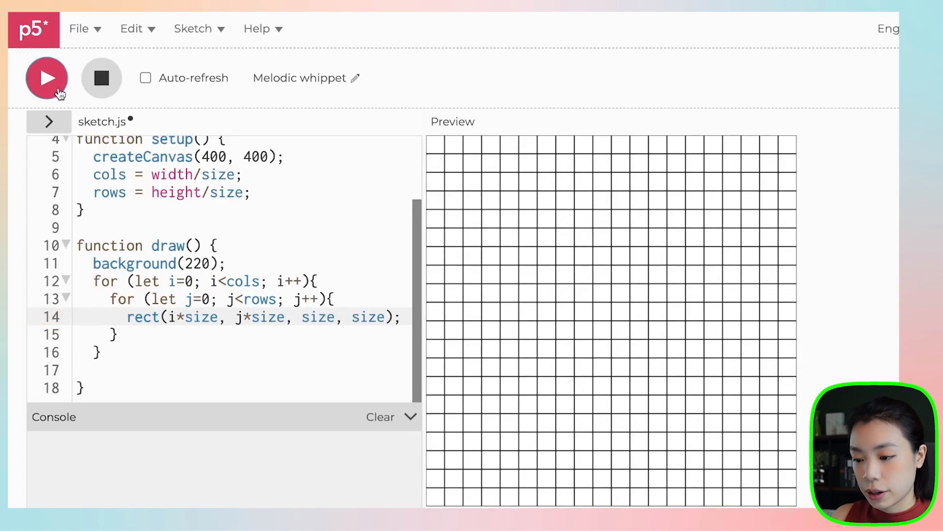
mouse_move(508, 158)
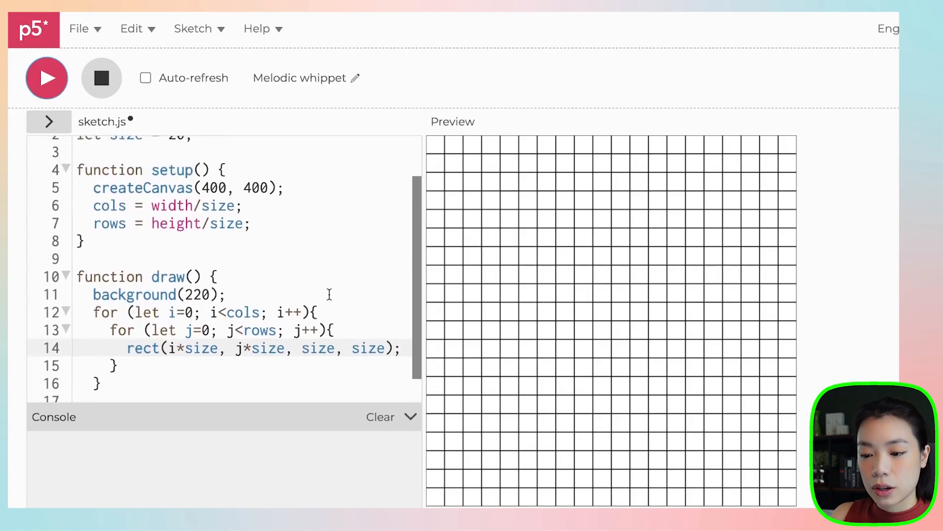
scroll("down", 3)
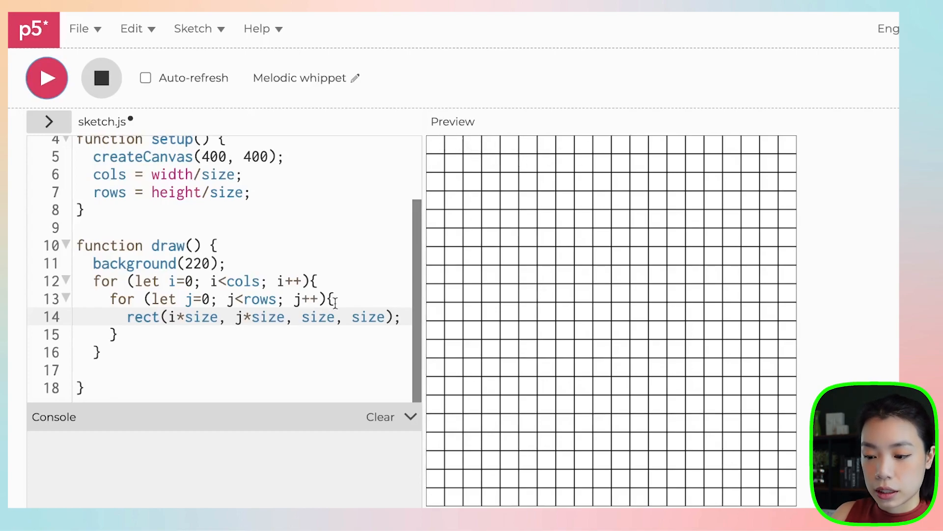
Insert a fill(c[i][j]) line above rect() in the nested loop and comment it out
key("enter")
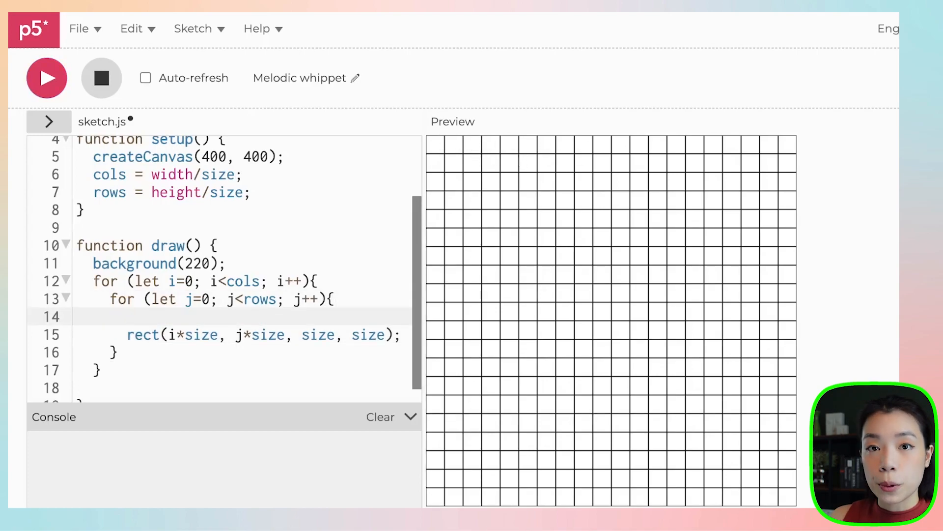
type("f")
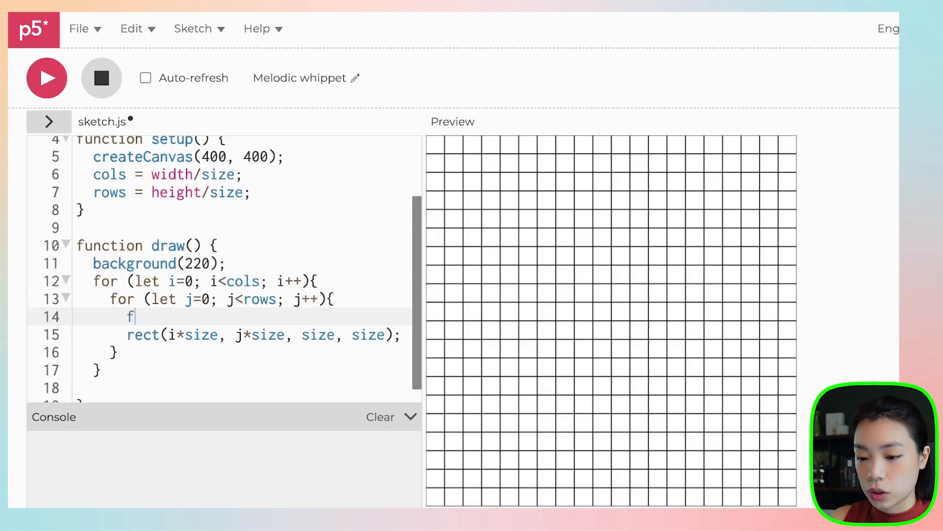
type("ill();")
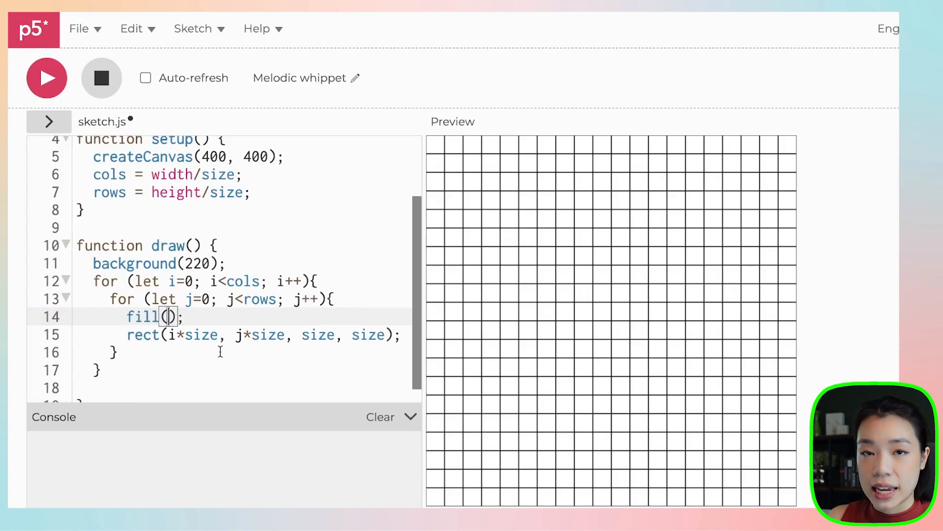
type("0")
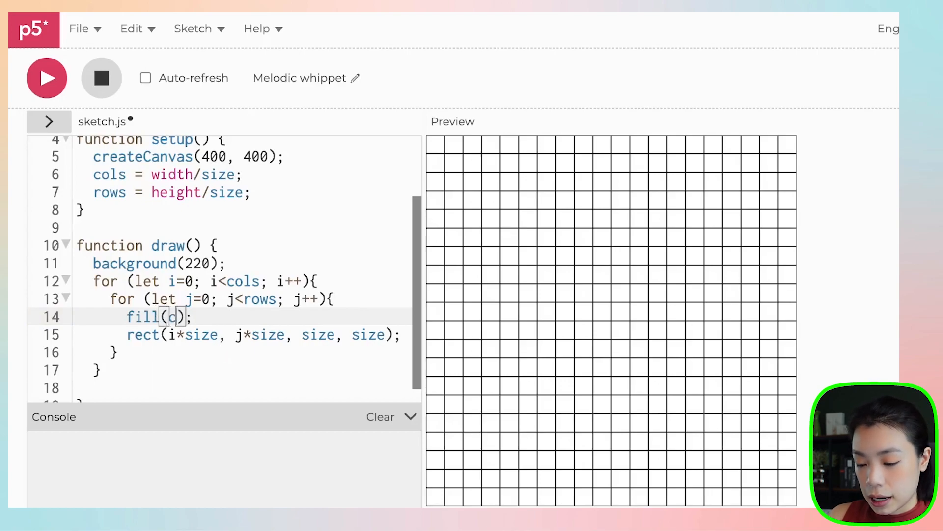
type("c[][]")
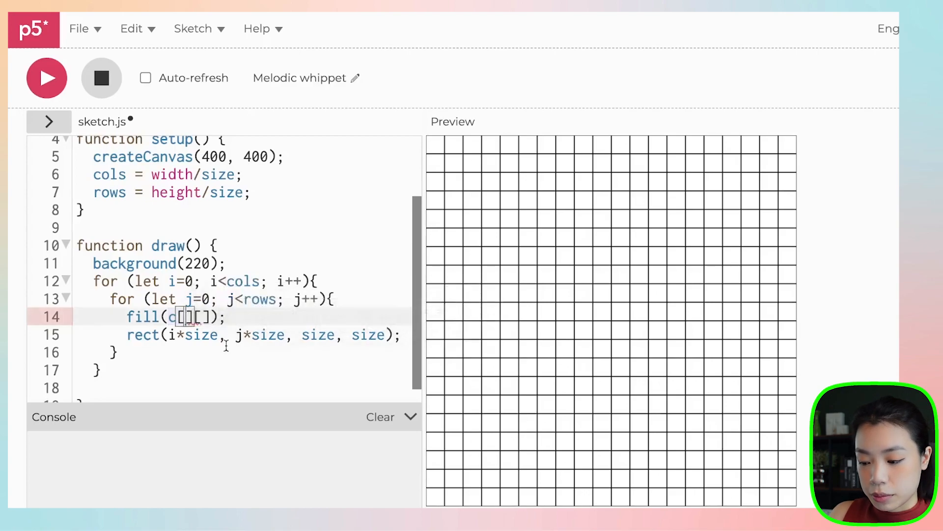
type("i")
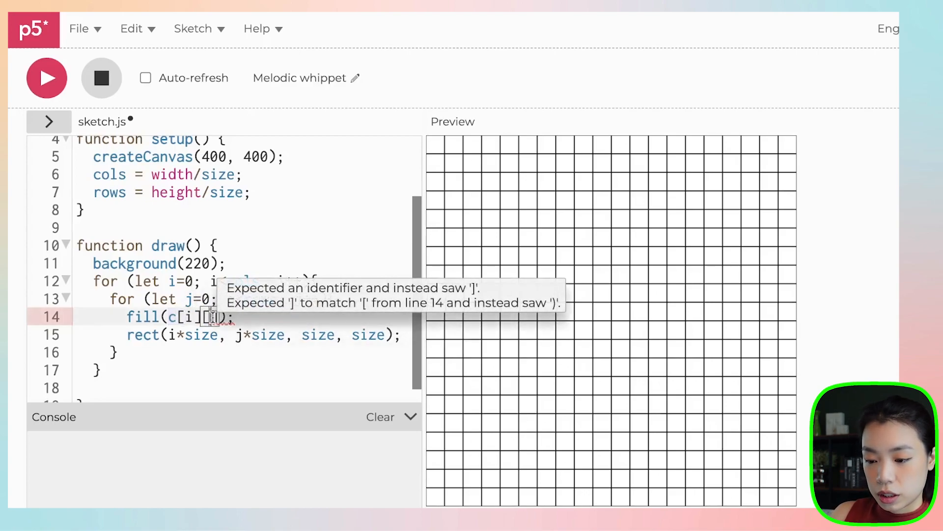
type("j")
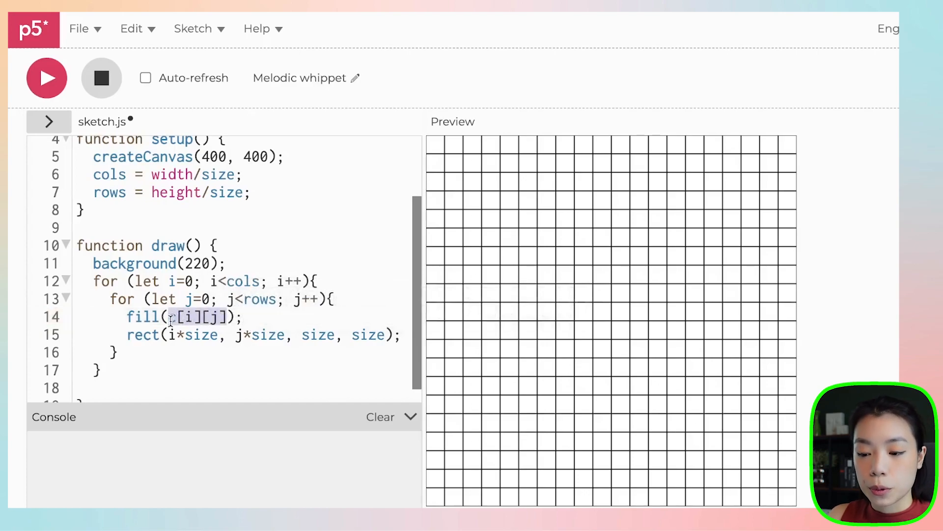
type("c")
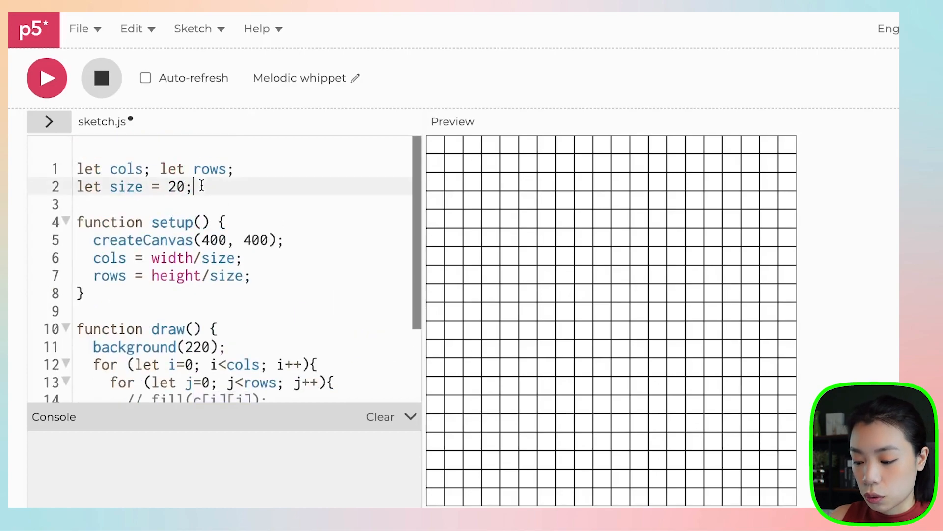
Declare let c = [] and start a for loop over cols in setup
type("let c = [];")
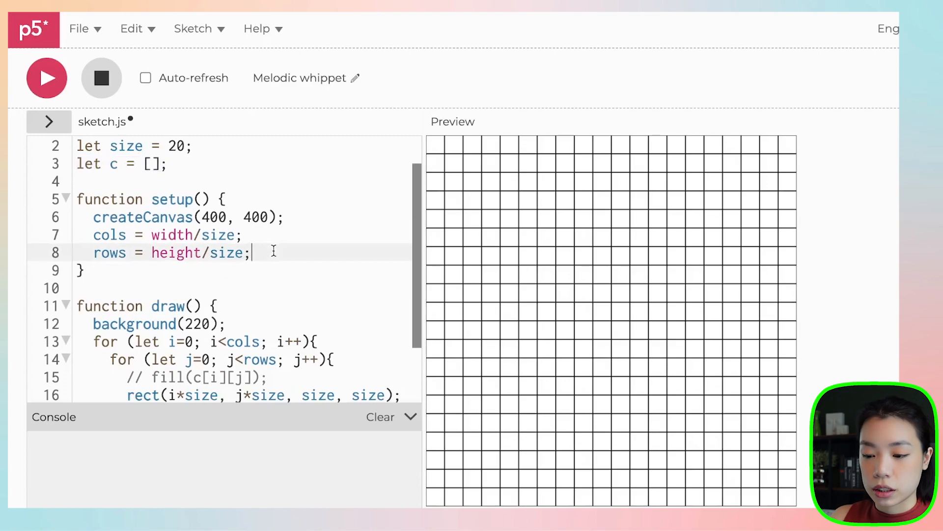
key("enter")
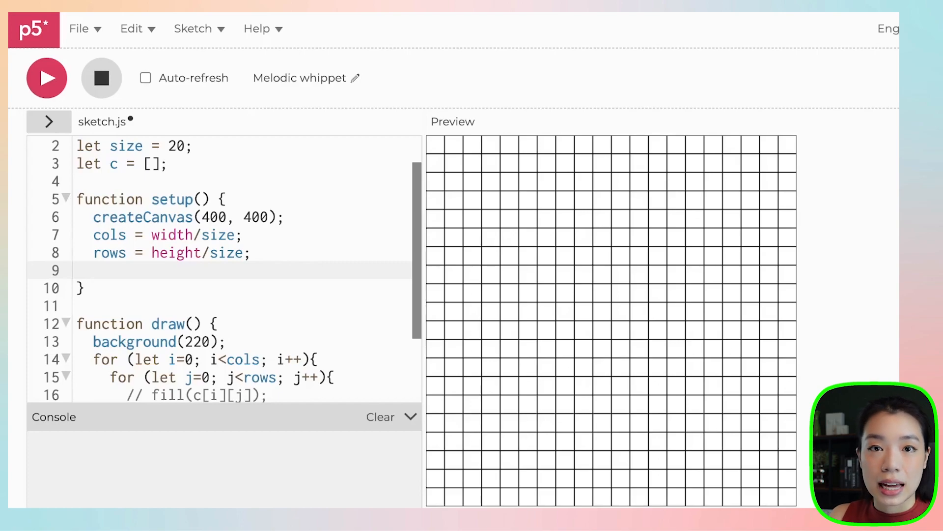
type("for")
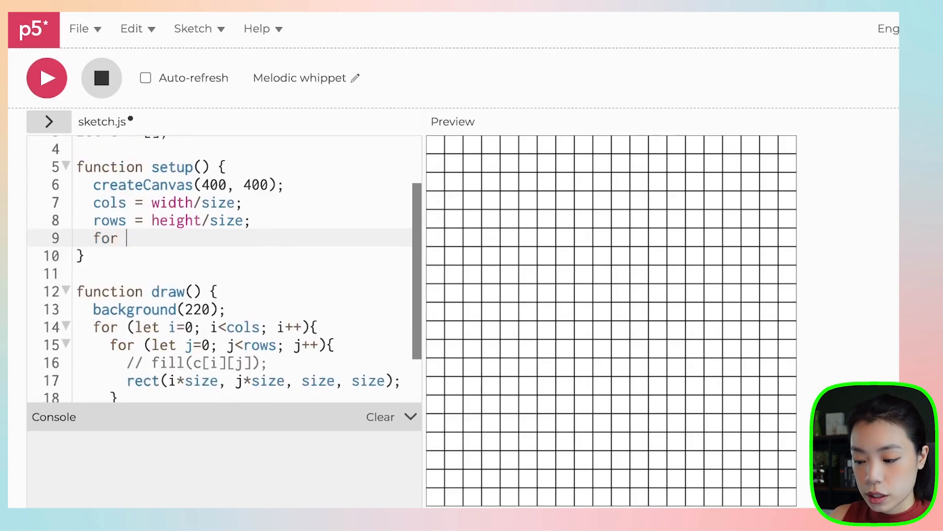
type("(let i")
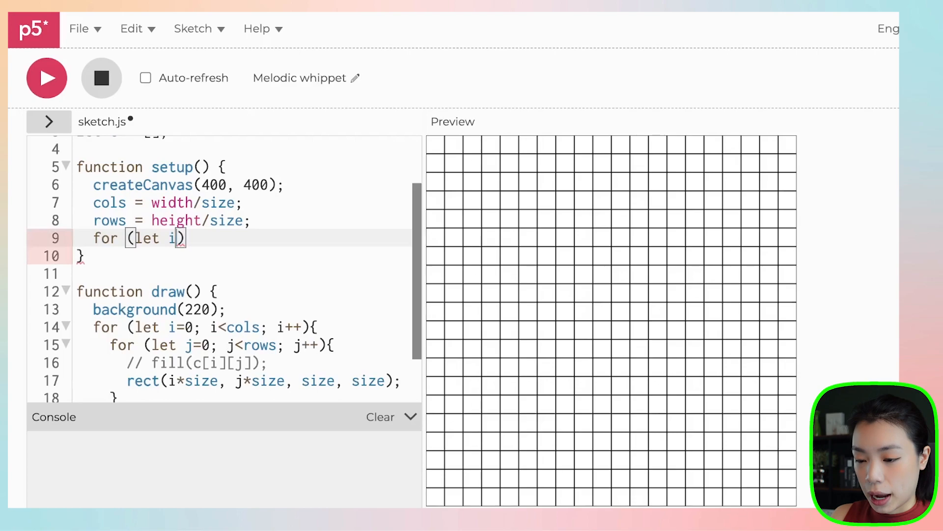
type("=0;")
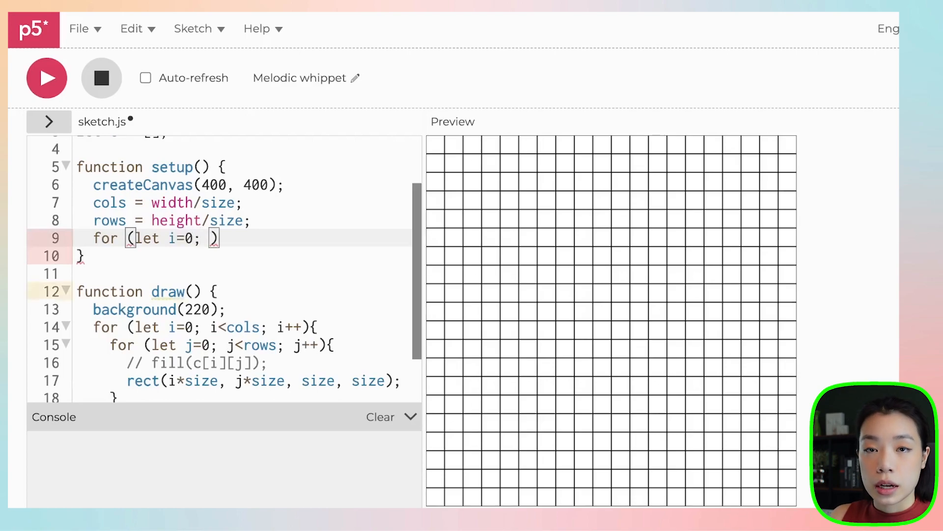
type("i<cols; i++")
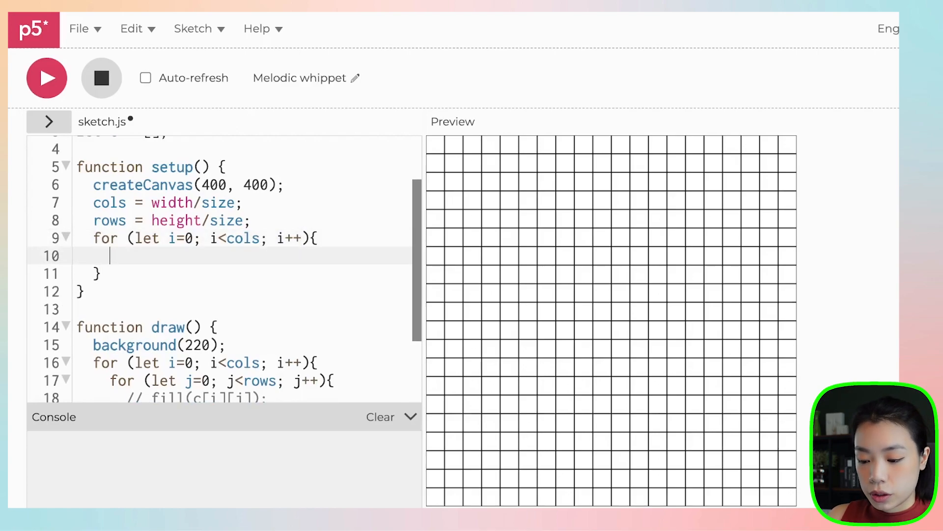
Inside the loop, set c[i] = [] for each column
type("c[i]")
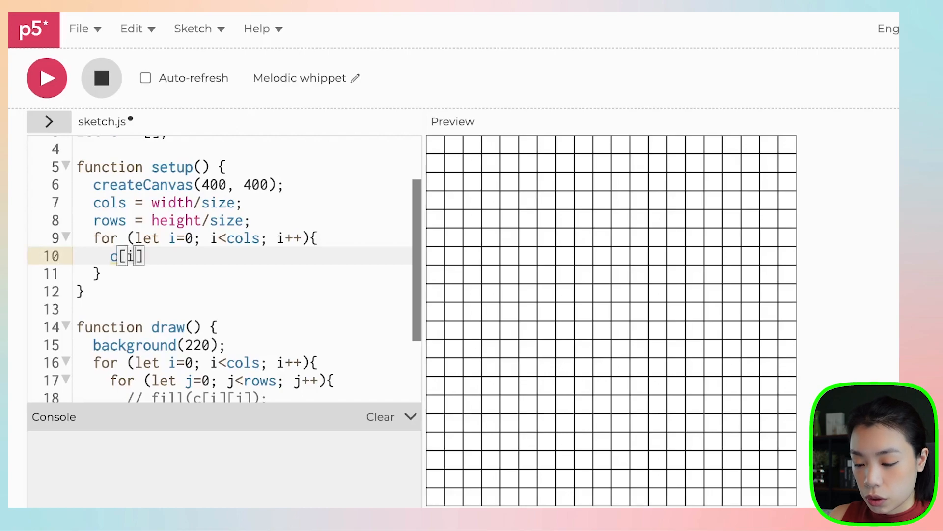
type("=")
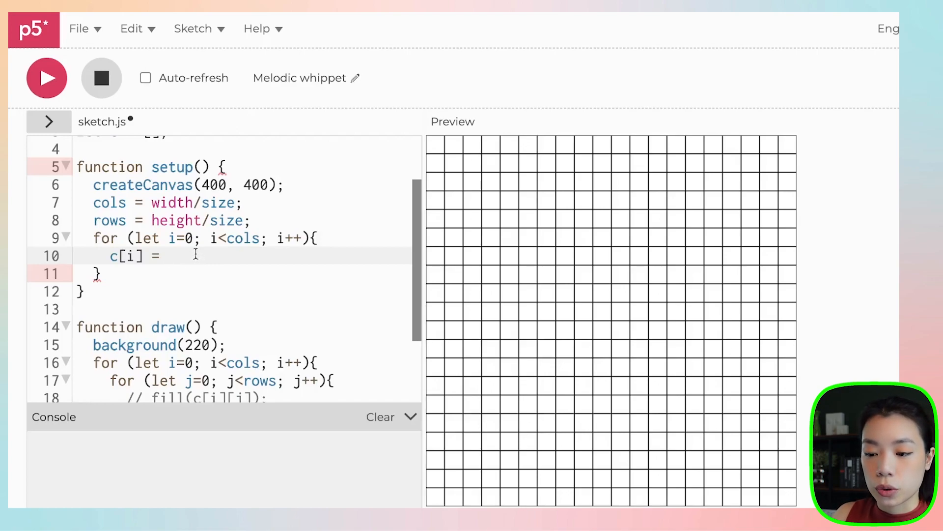
double_click(243, 238)
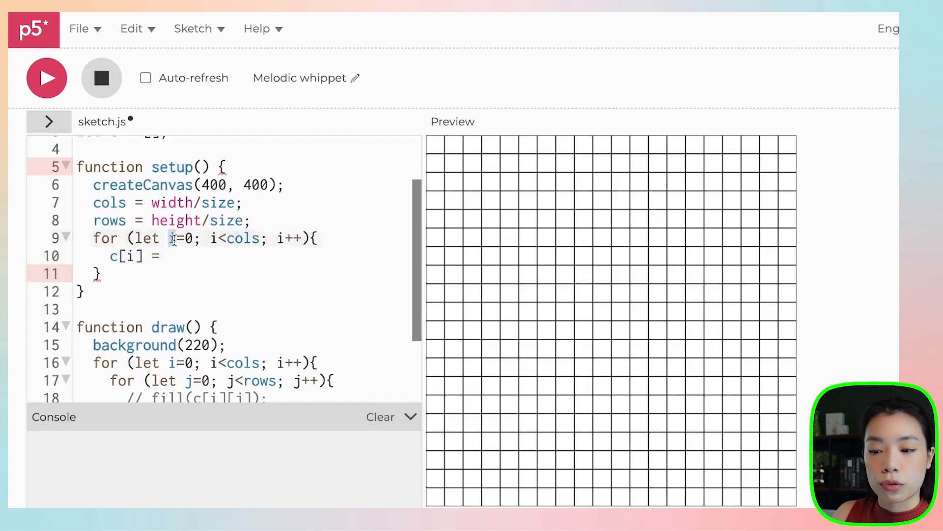
double_click(171, 239)
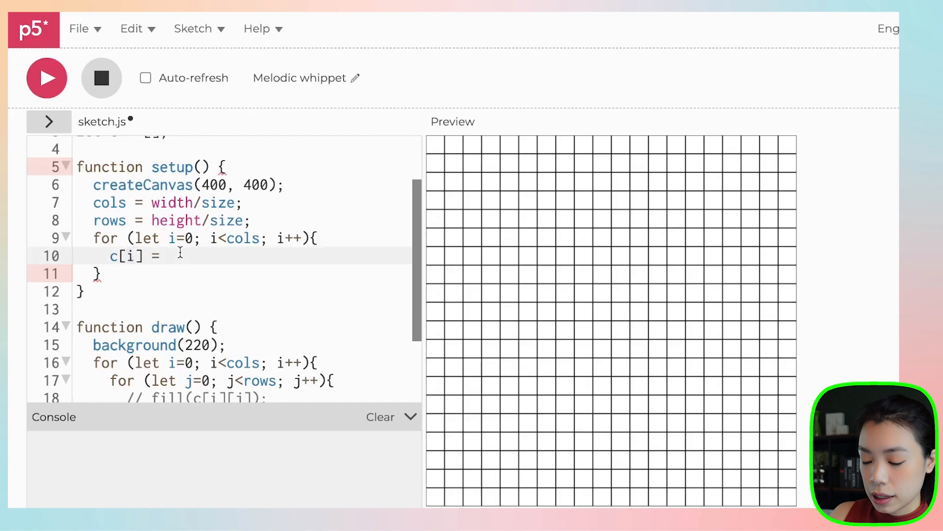
type("[];")
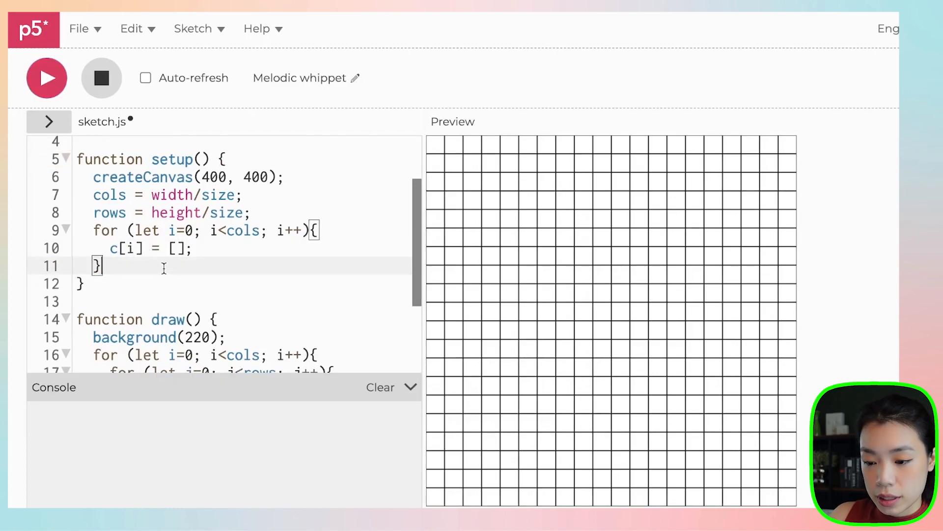
Add print(c), run, and expand the console output of 20 empty arrays
type("print(")
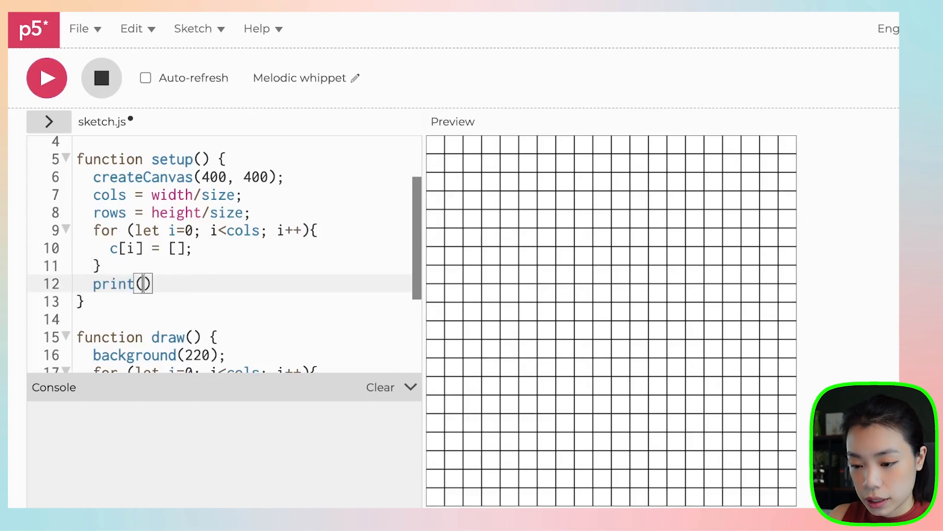
type("c")
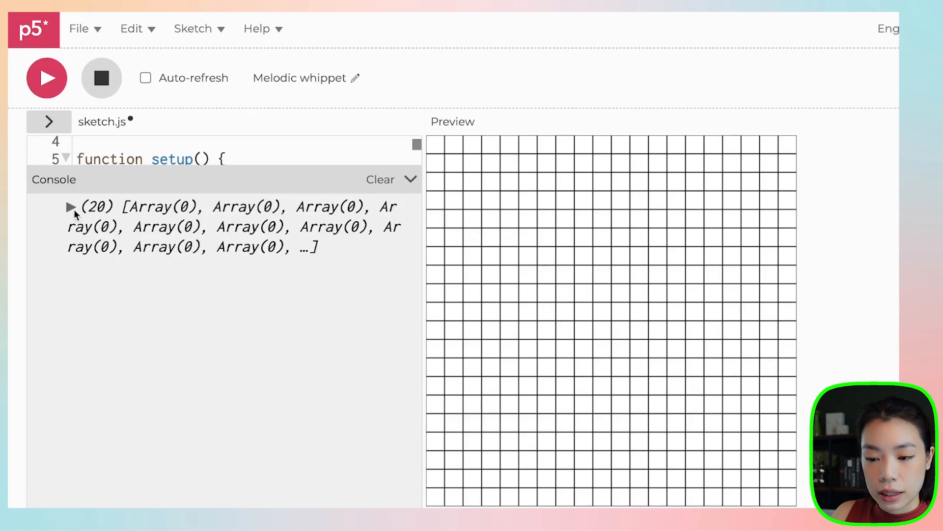
left_click(71, 206)
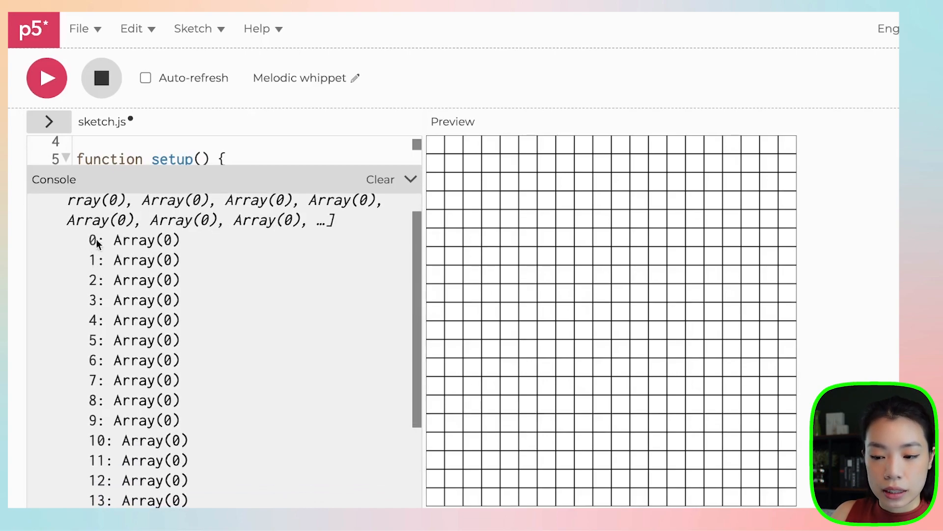
scroll("down", 3)
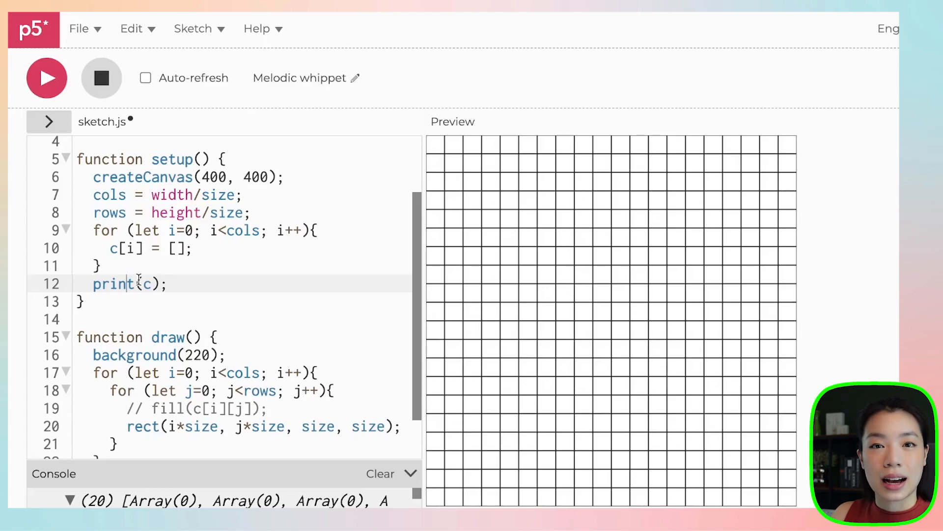
Add an inner for loop over j < rows inside the column loop in setup
key("enter")
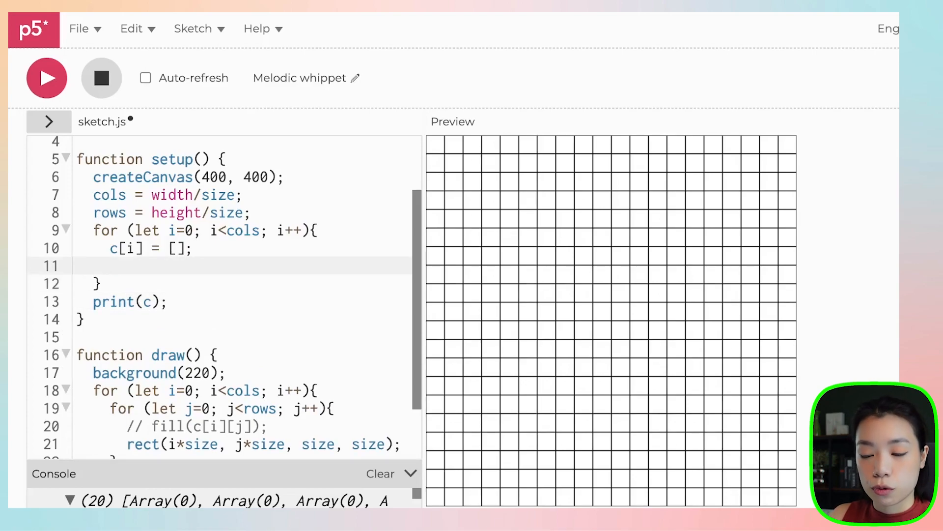
type("for (")
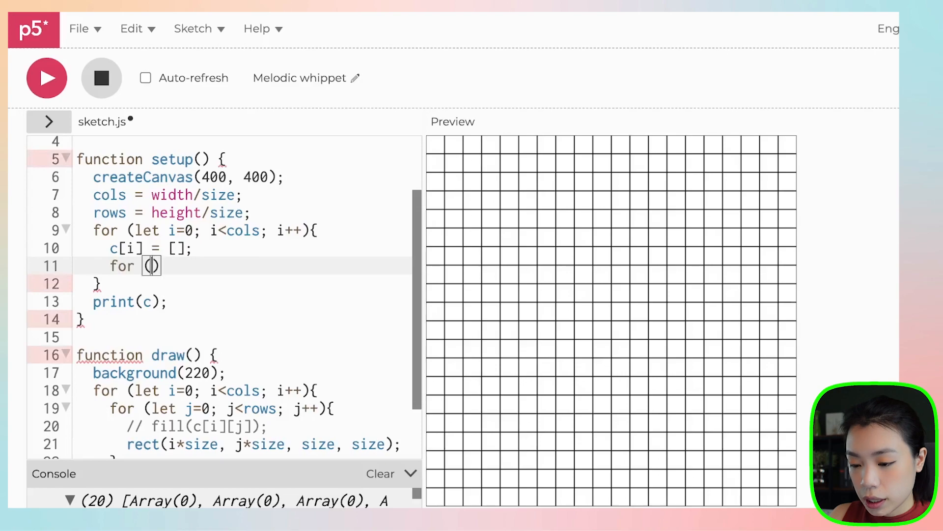
type("let j=")
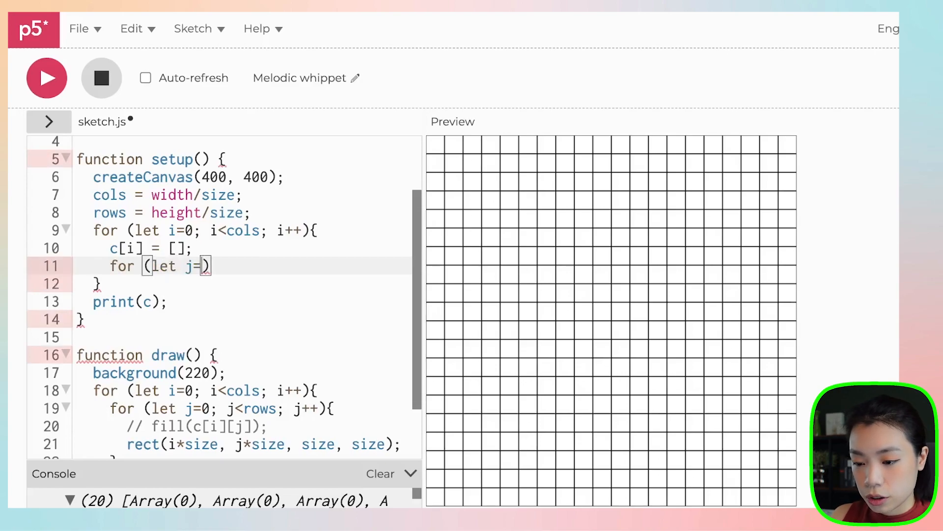
type("0; j<")
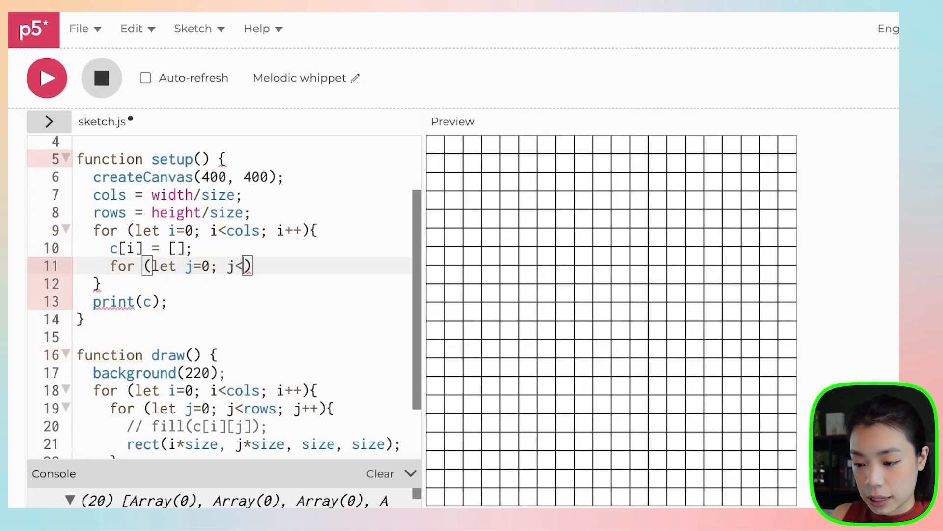
type("rows; j++")
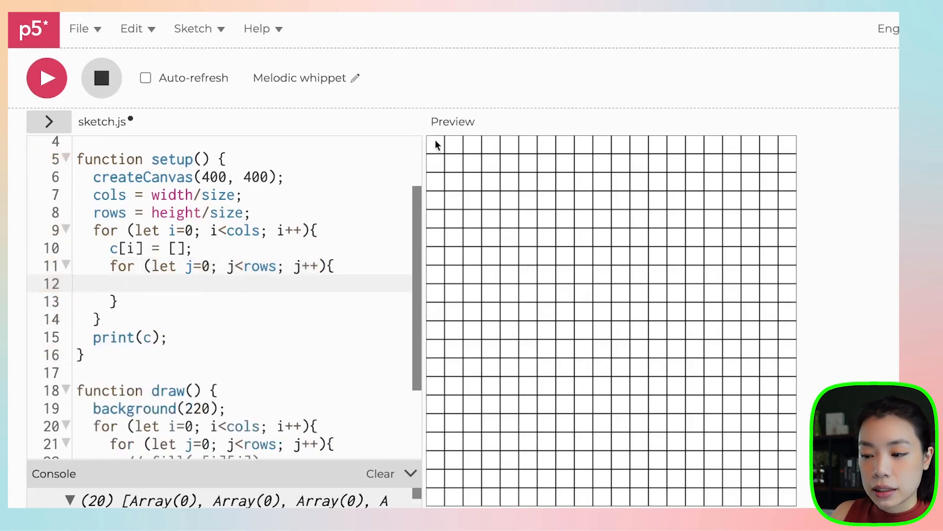
mouse_move(719, 132)
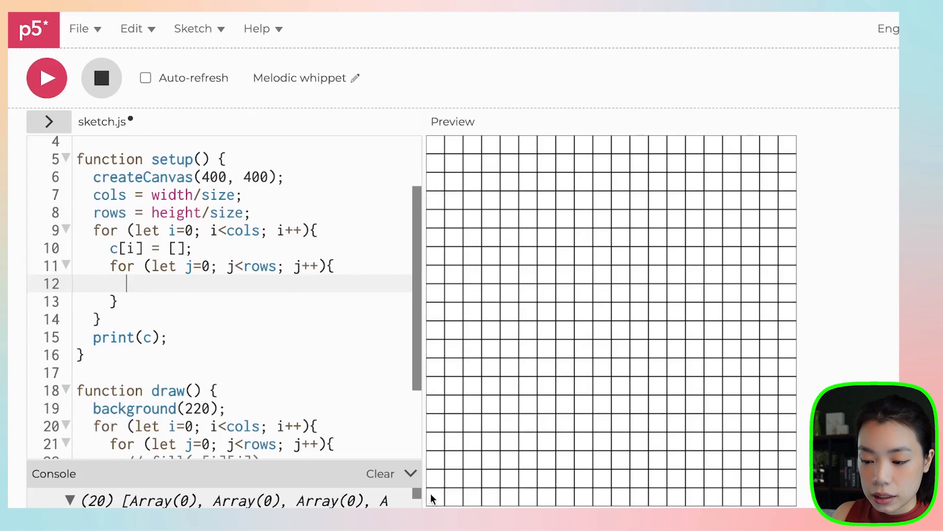
mouse_move(440, 302)
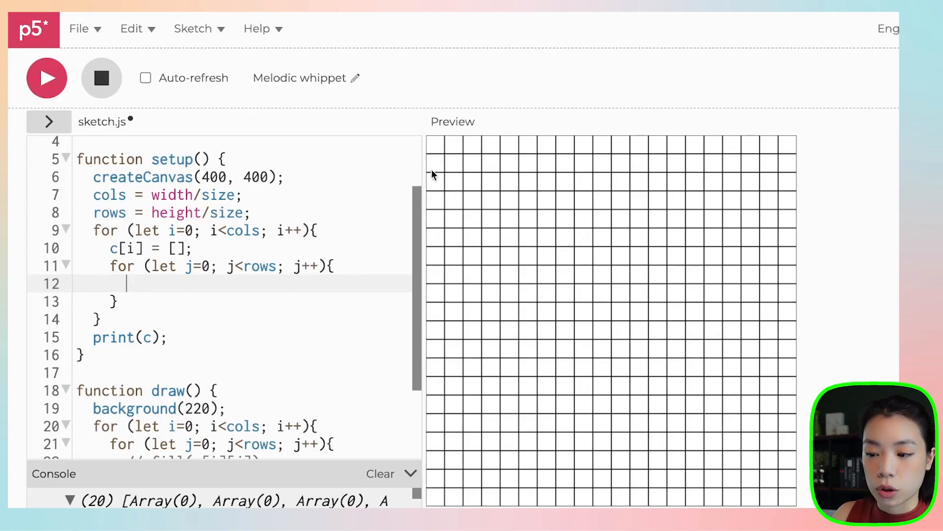
mouse_move(429, 486)
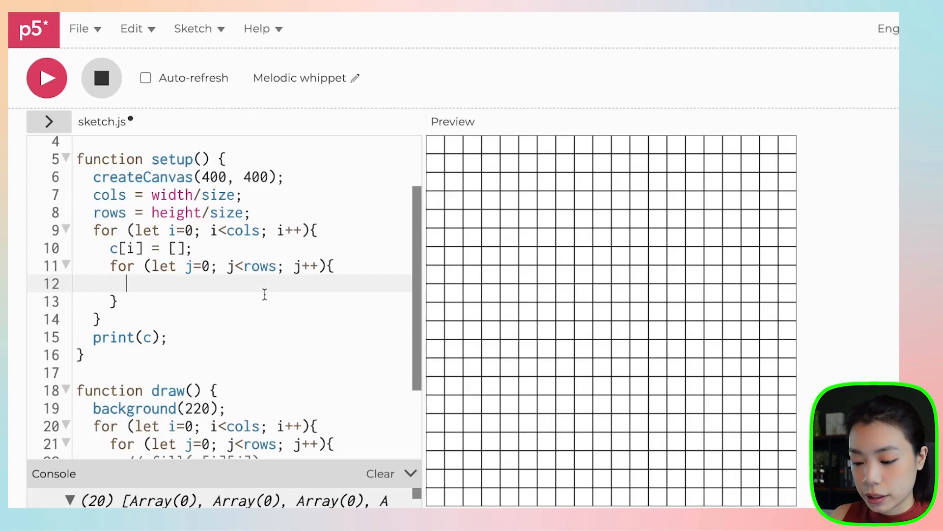
Assign c[i][j] = color(255, 0, 0) and print(c) after the loops
type("c[]")
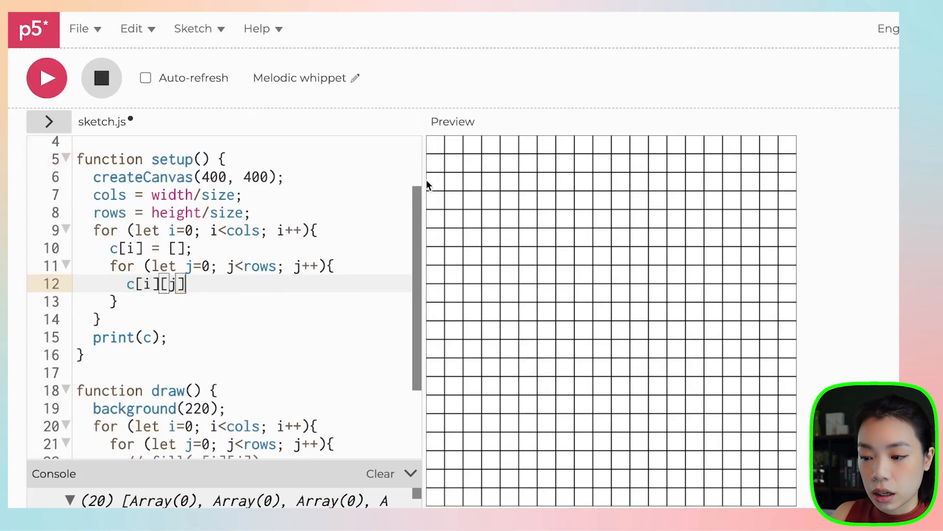
type("=")
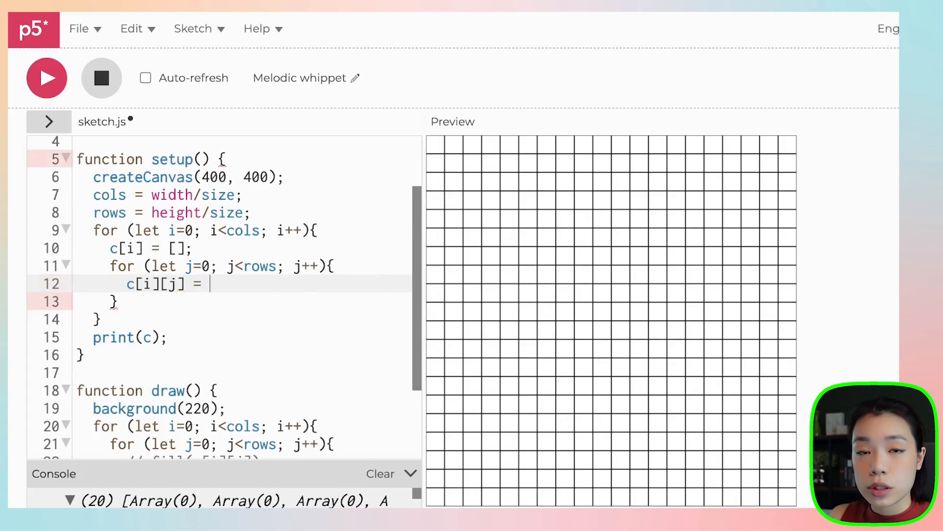
type("color")
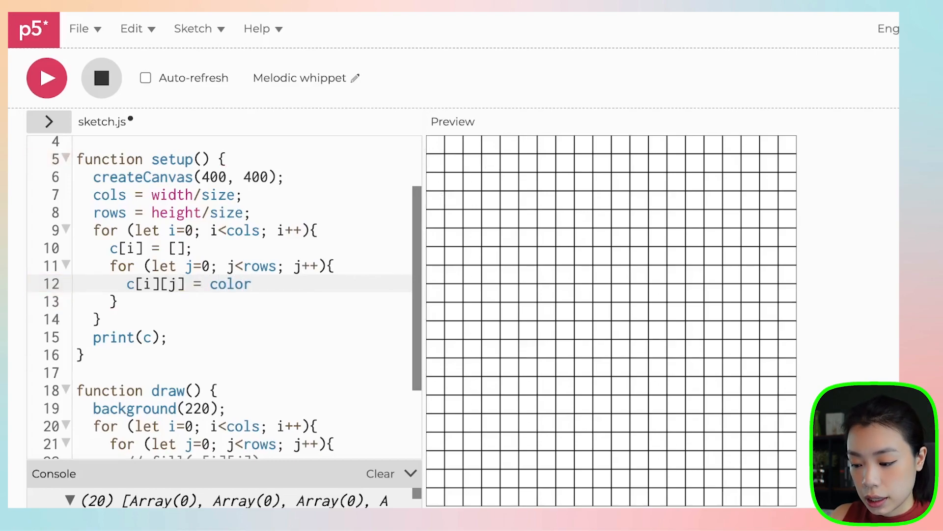
type("();")
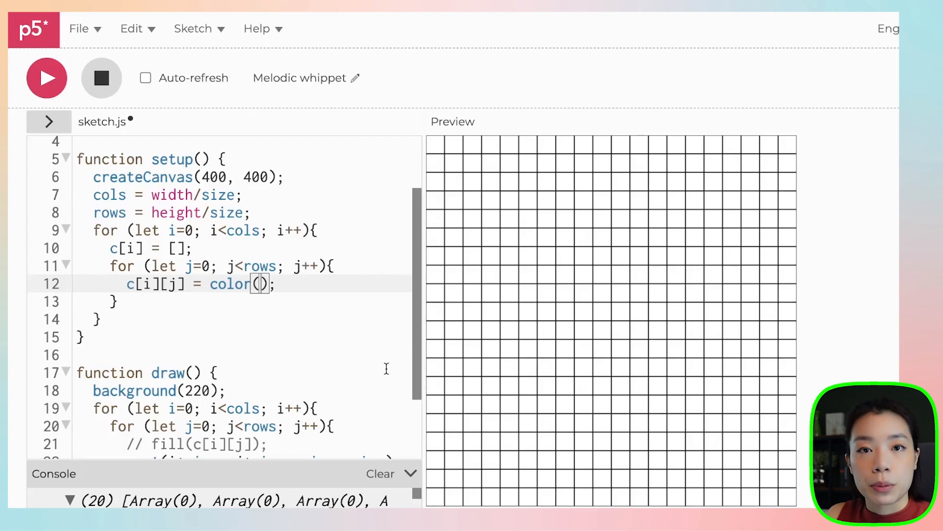
type("255, 0, 0")
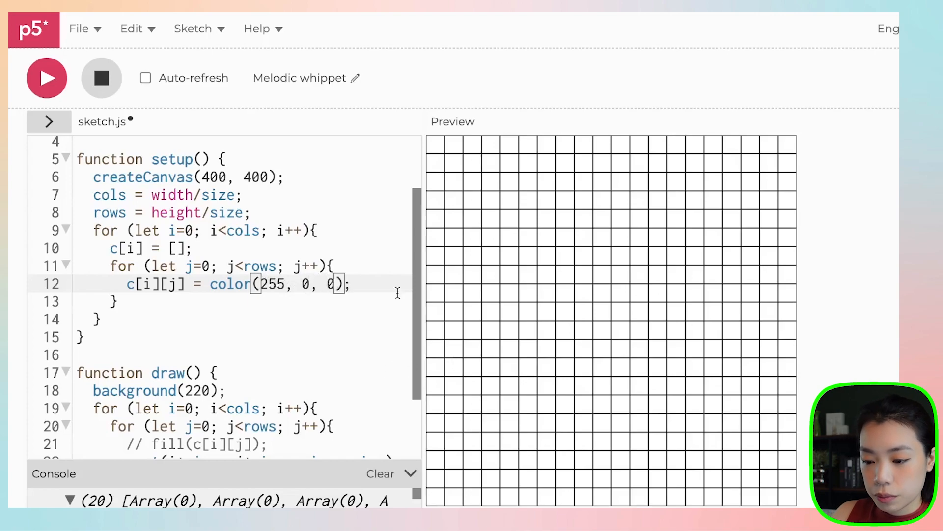
type("p")
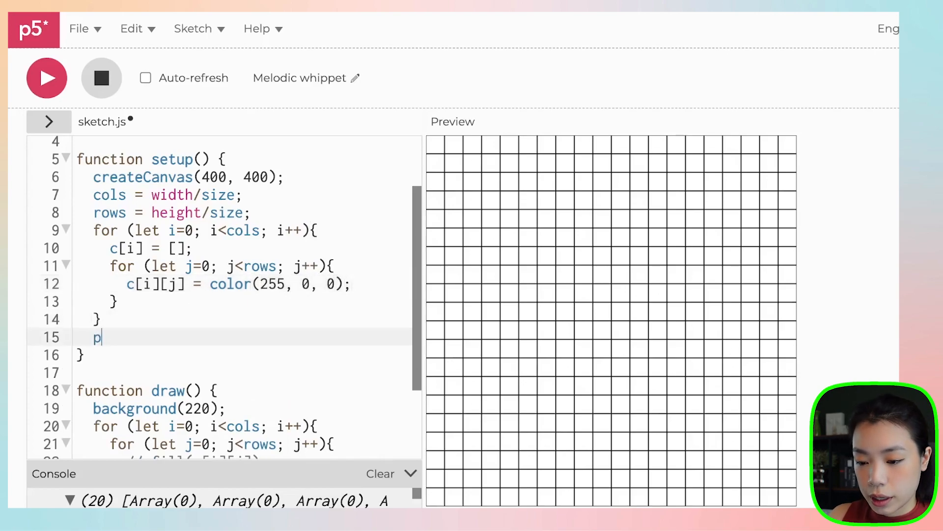
type("rint(c)")
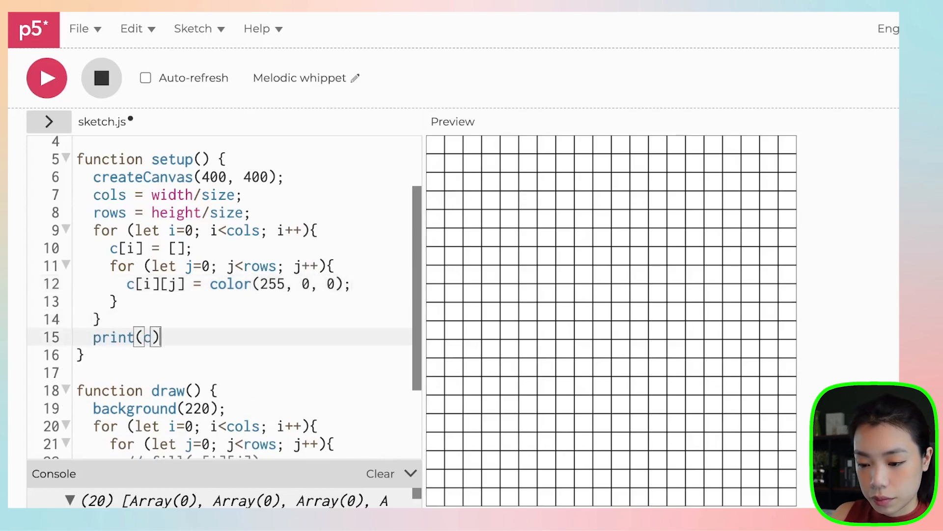
type(";")
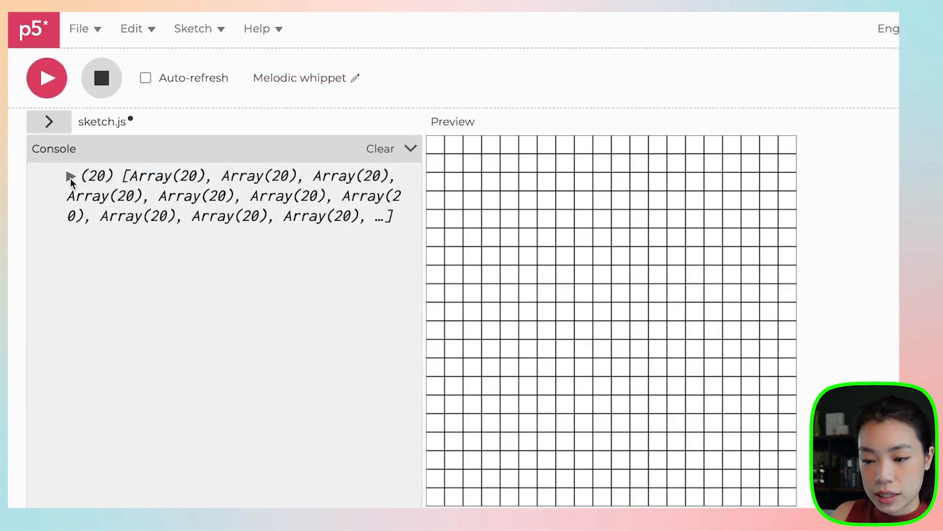
Expand the logged array and a Color entry to confirm rgb Color objects
left_click(71, 176)
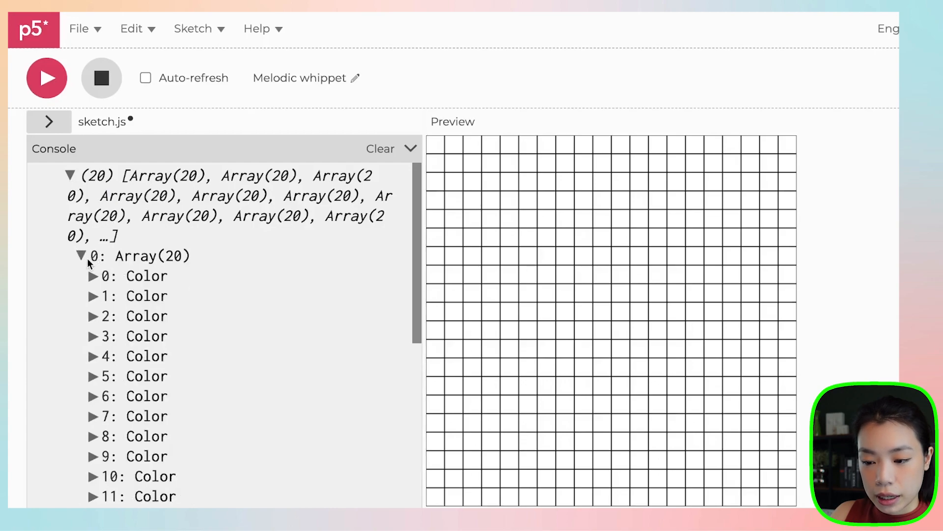
left_click(93, 276)
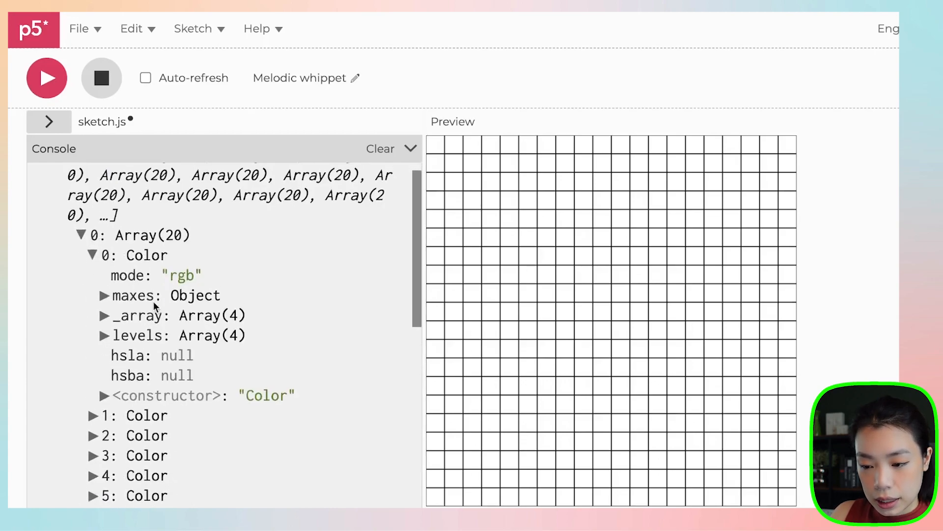
mouse_move(162, 346)
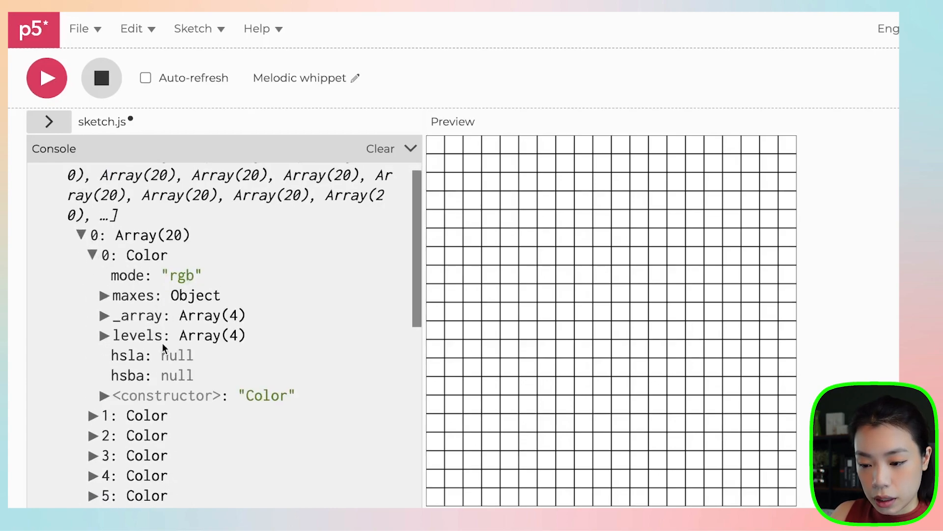
left_click(104, 295)
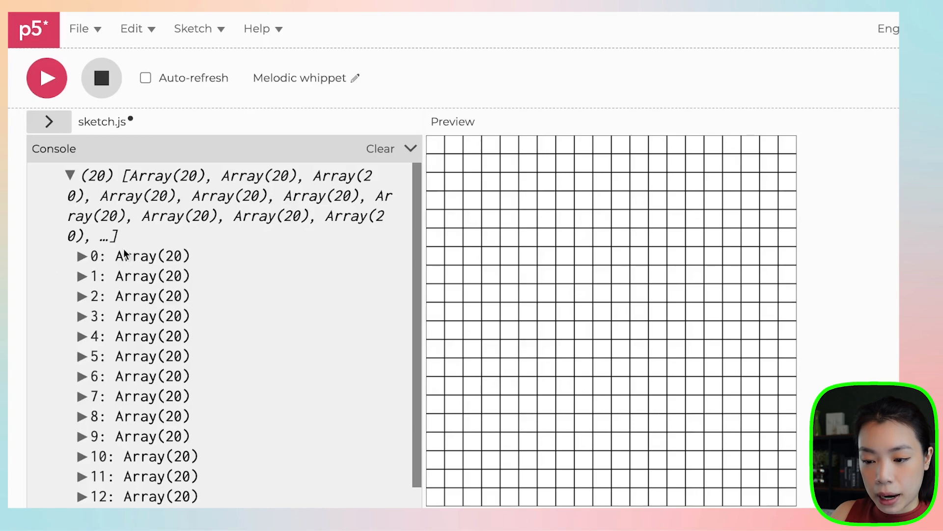
mouse_move(209, 131)
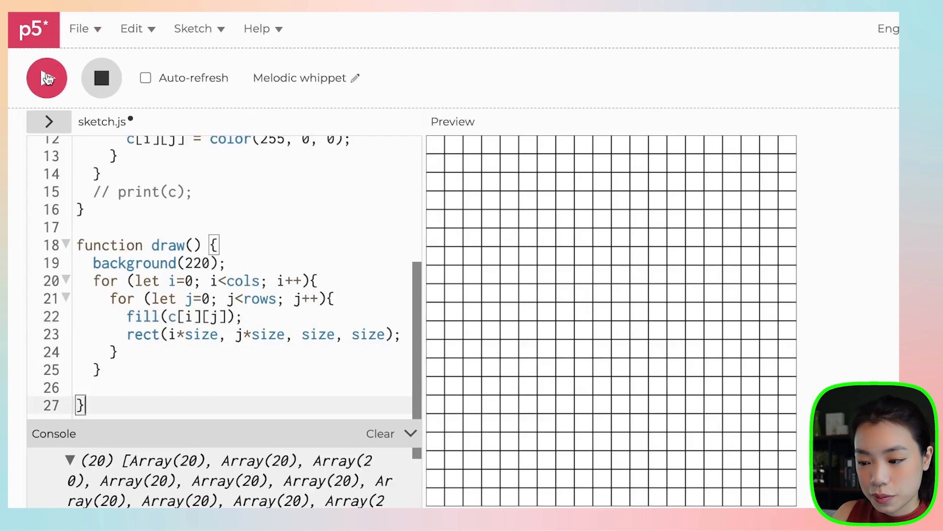
Run the sketch with fill(c[i][j]) active so every square fills red
left_click(46, 78)
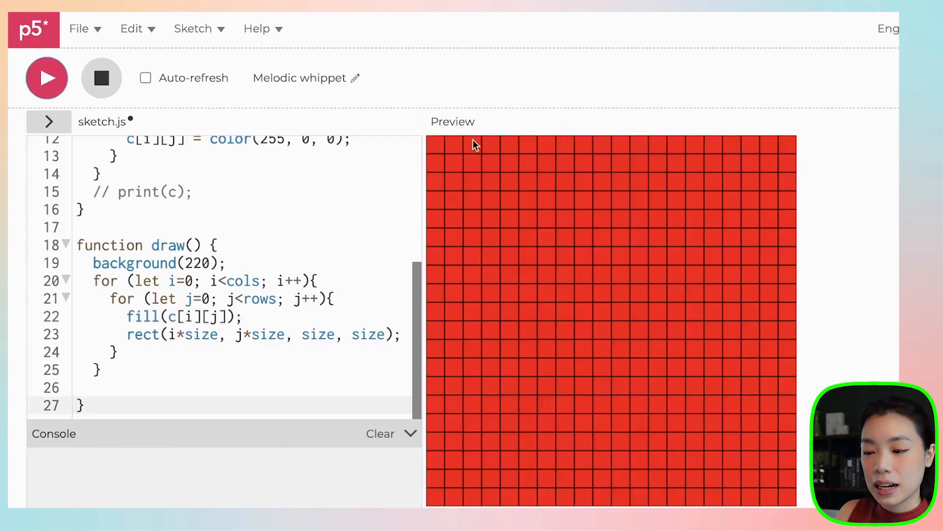
mouse_move(710, 163)
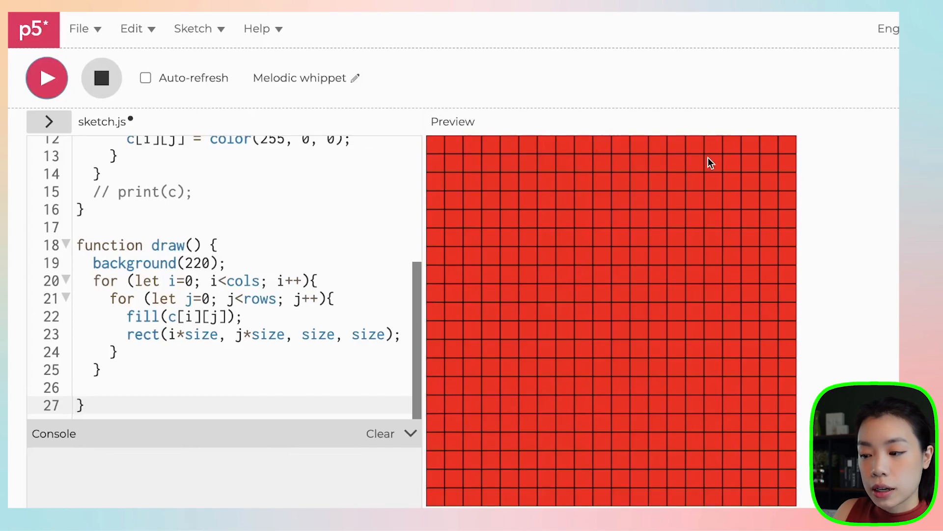
mouse_move(778, 172)
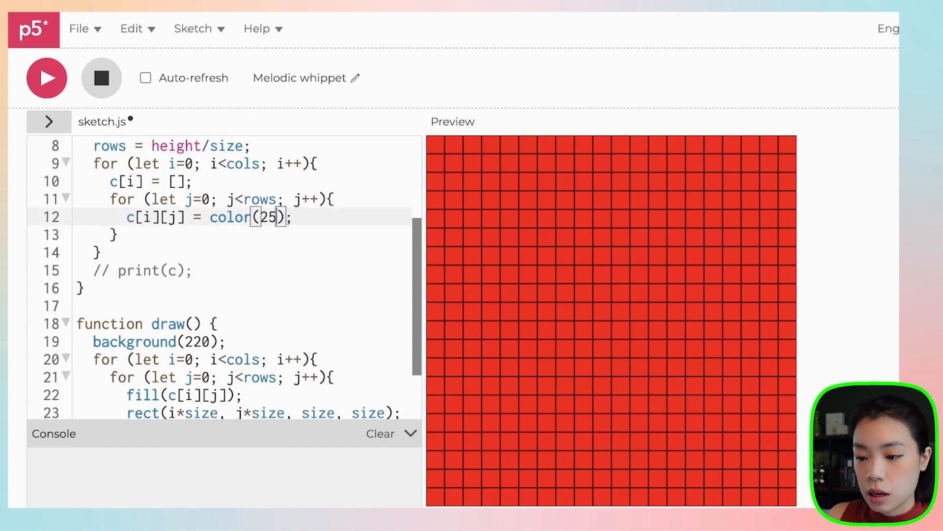
Change the color call to color(random(256), random(256), random(256))
type("random()")
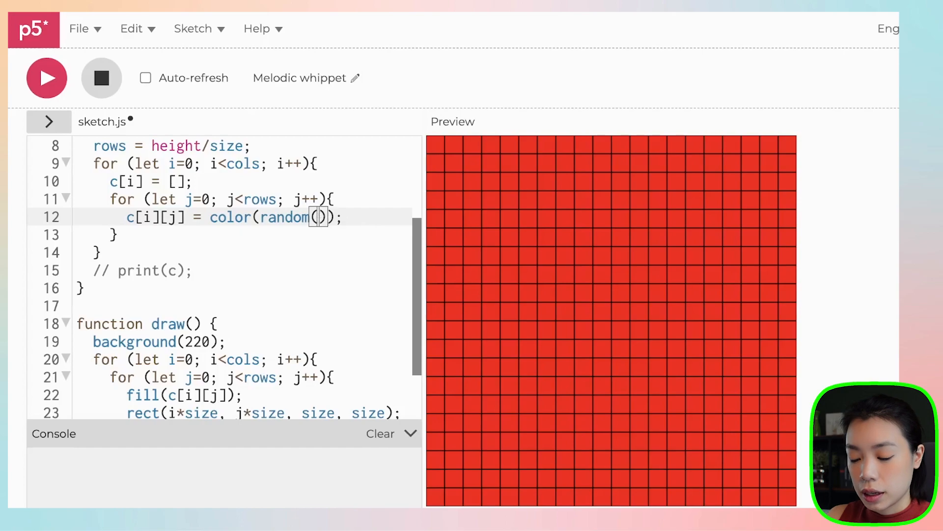
type("256")
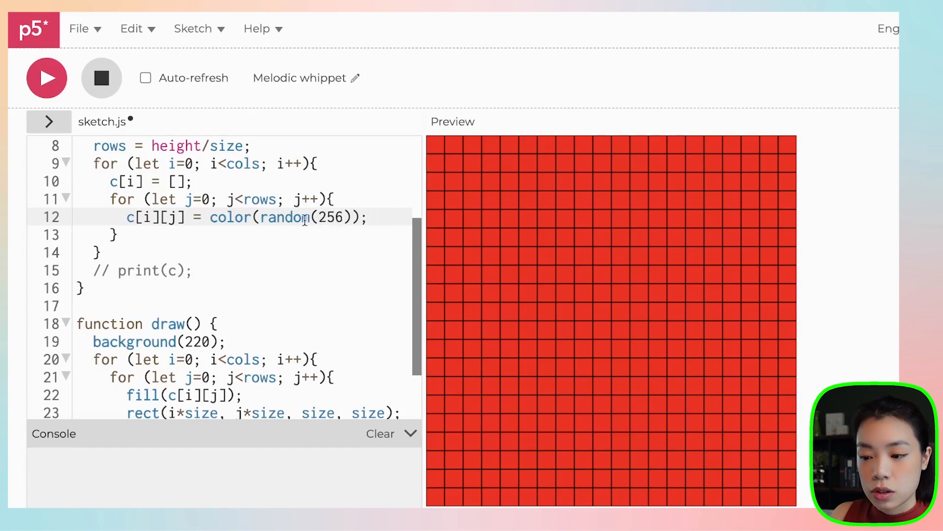
double_click(286, 217)
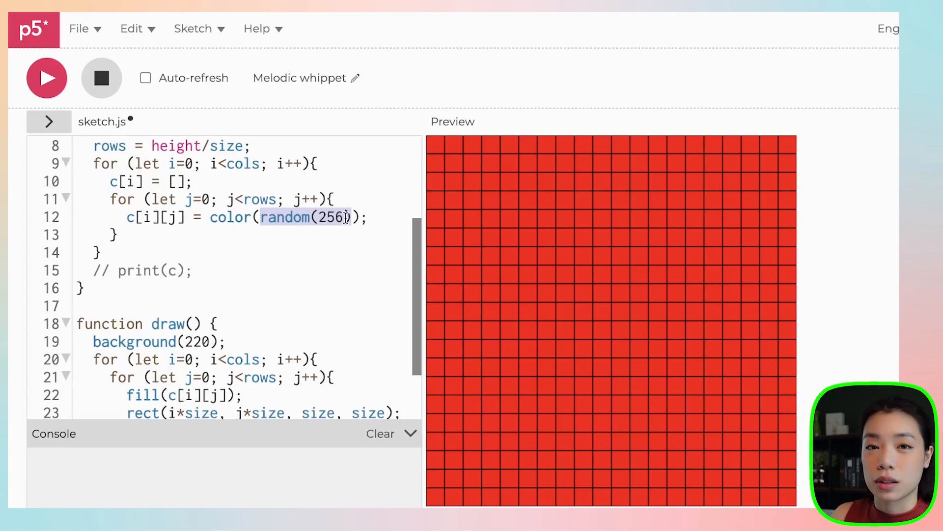
type("m")
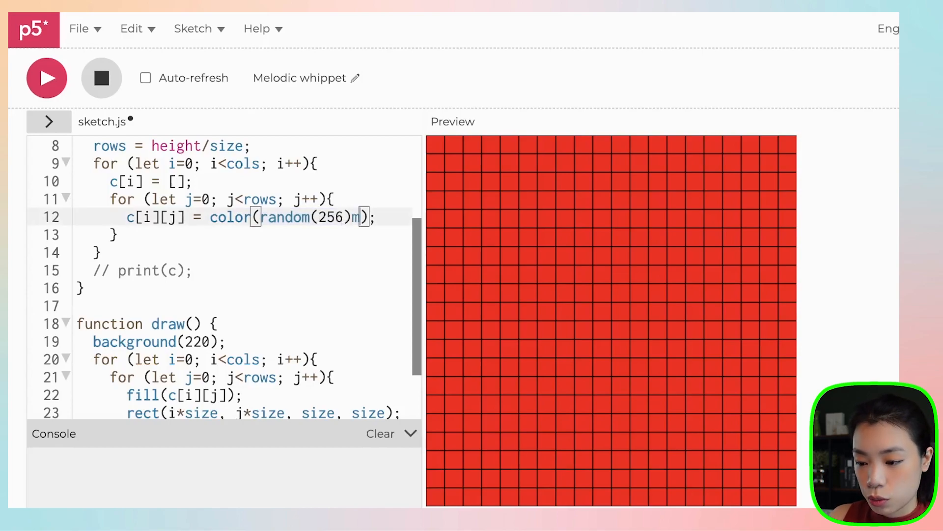
type(", random")
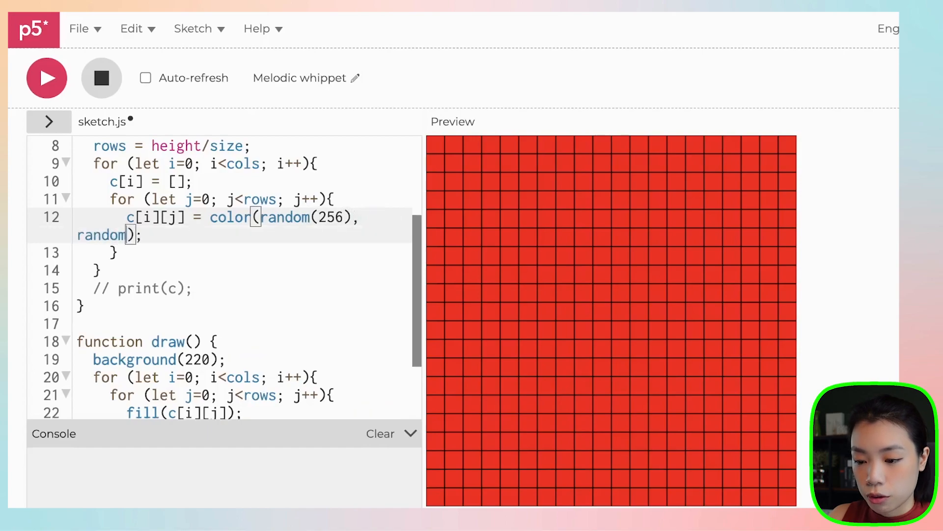
type("(256),")
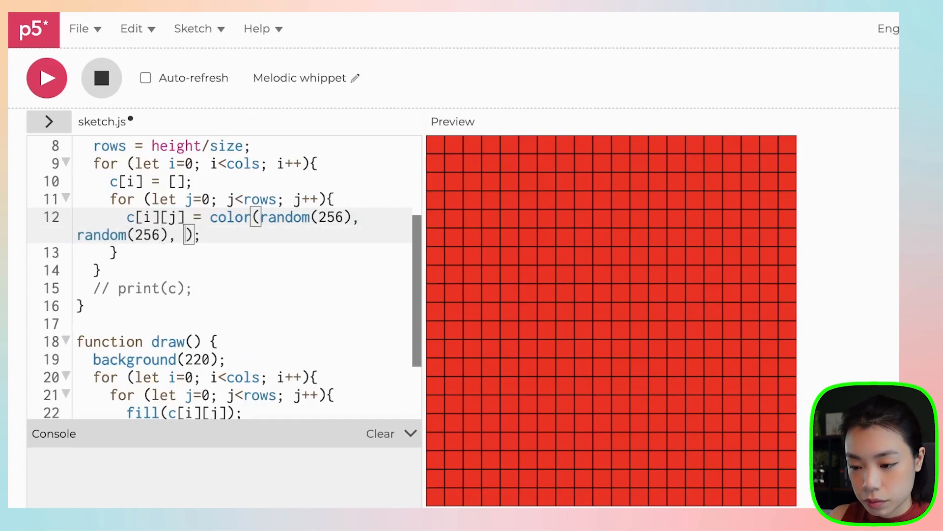
type("random(")
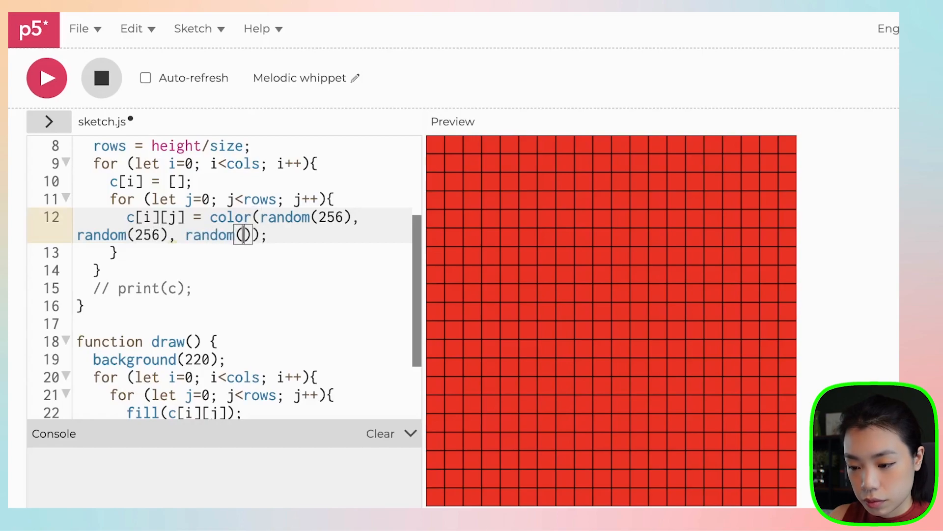
type("256")
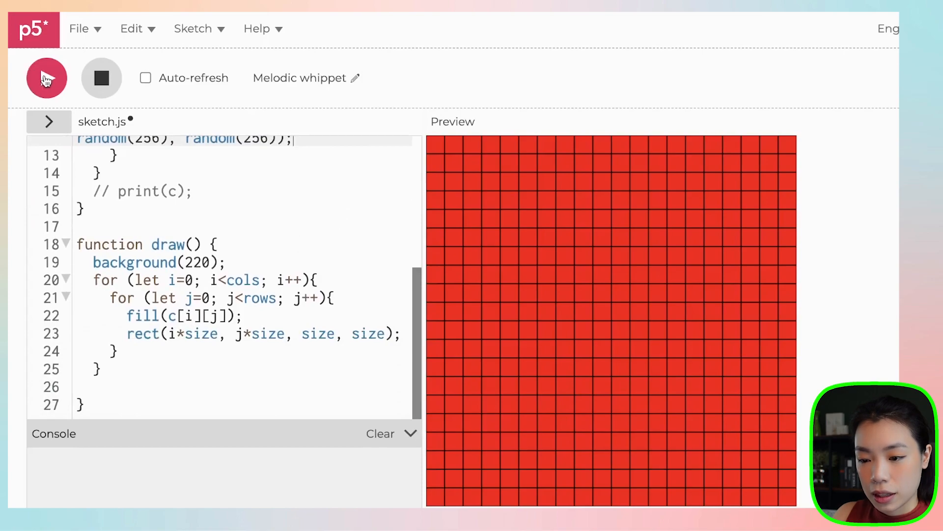
Rerun the sketch three times to see new random color patterns
left_click(46, 78)
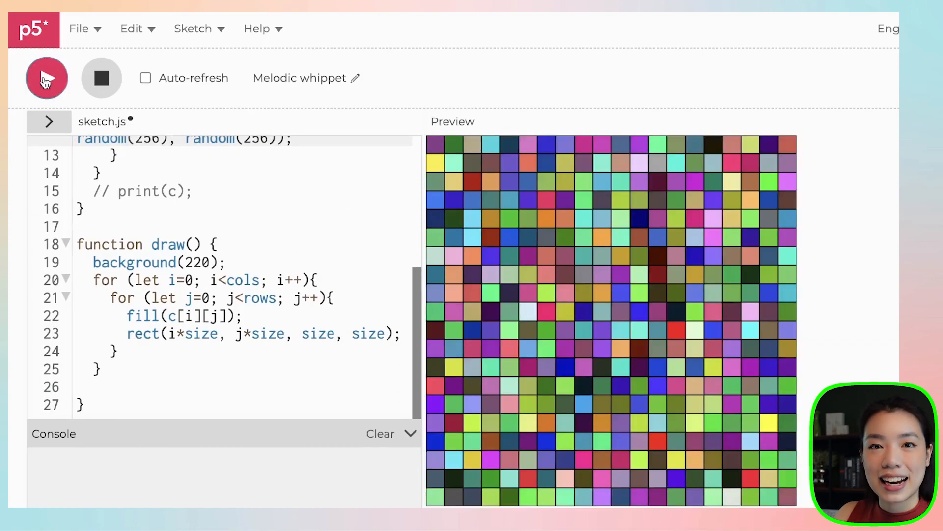
left_click(46, 78)
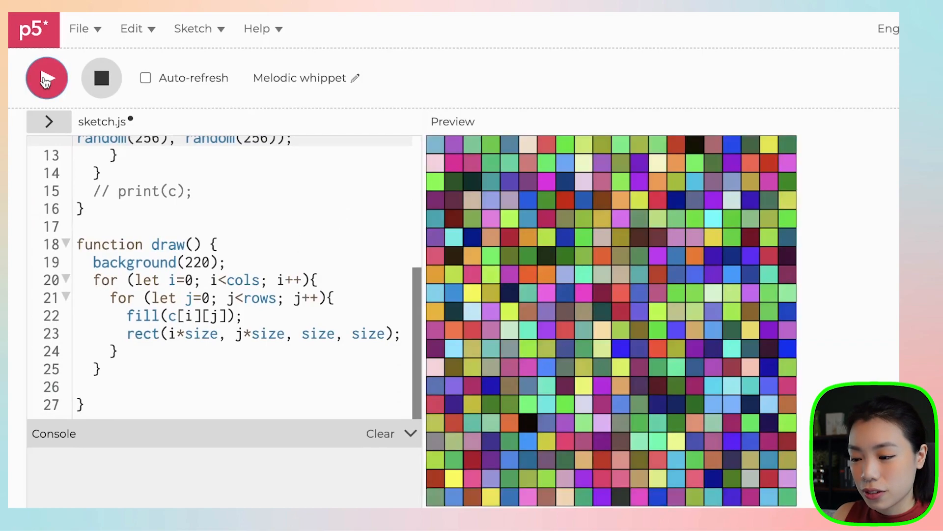
left_click(46, 78)
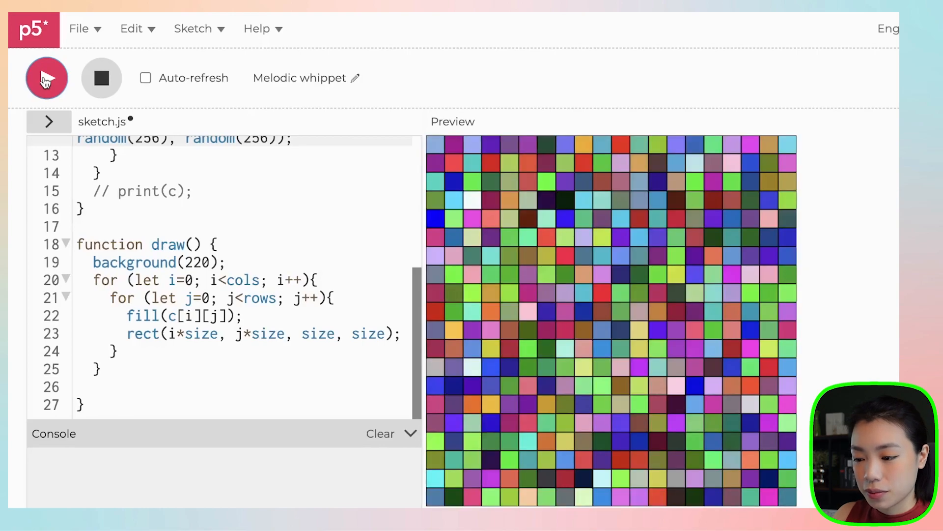